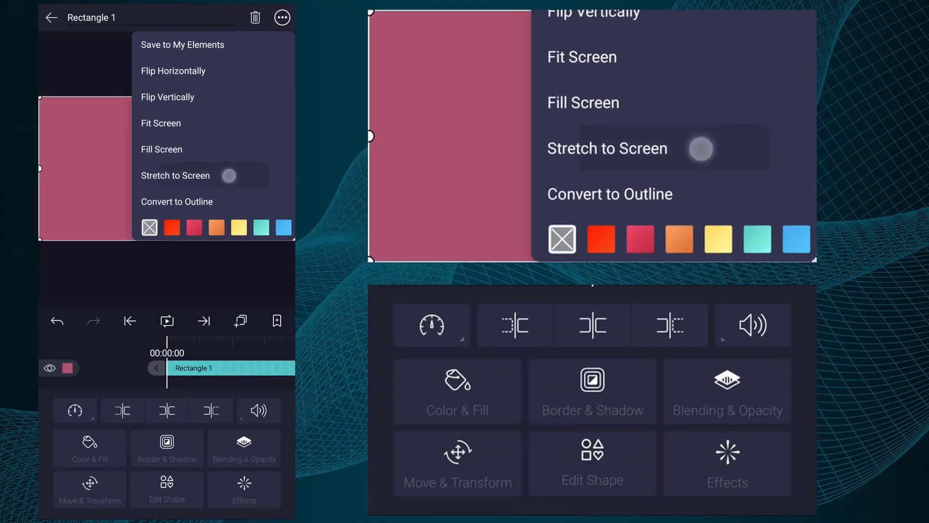
- Stretch the rectangle to the screen, fill it dark navy and extend its clip to about 00:10
left_click(458, 394)
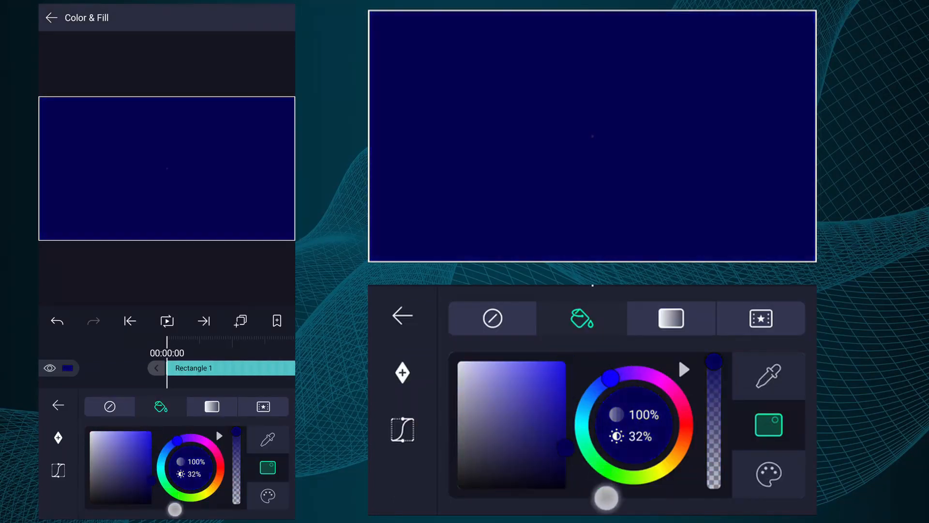
left_click(402, 315)
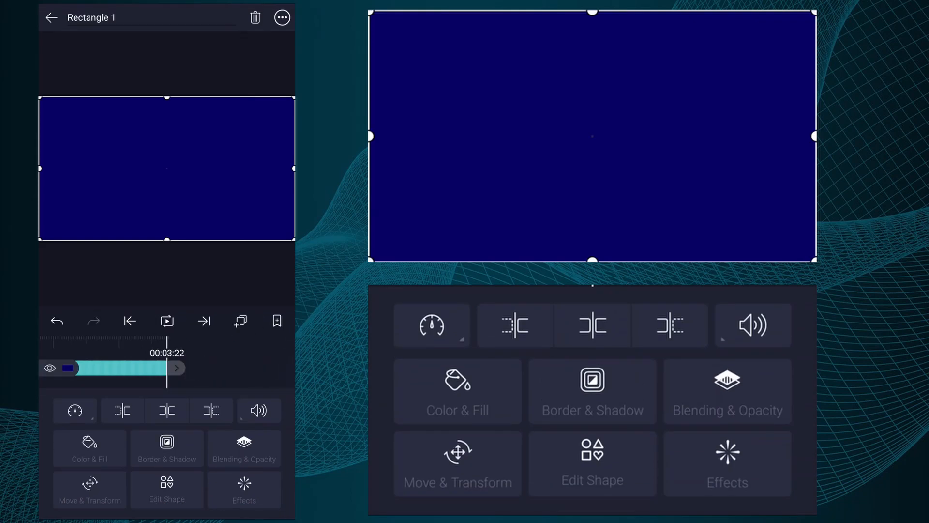
left_click_drag(179, 368, 257, 368)
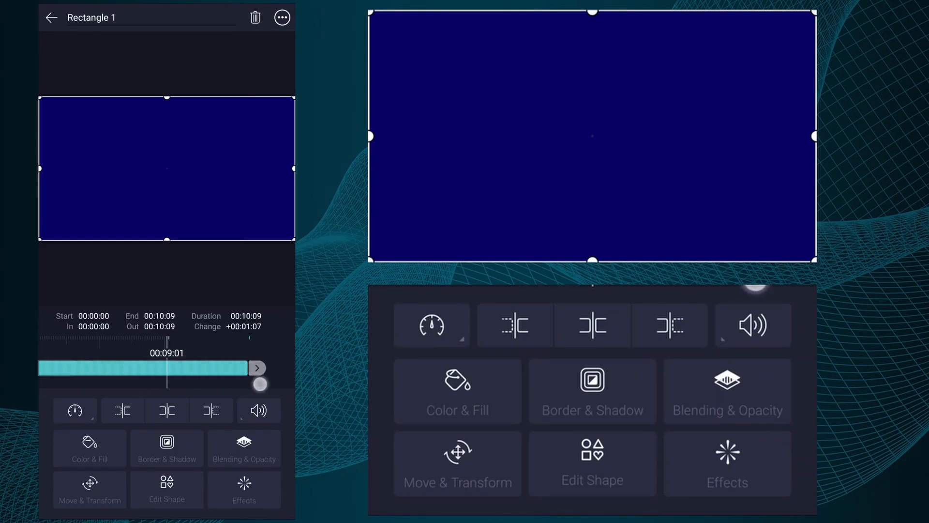
left_click(727, 463)
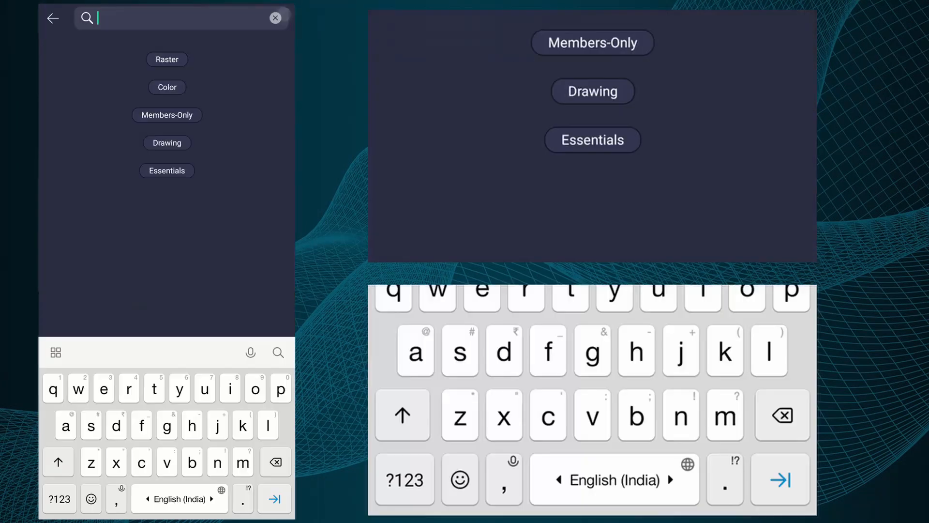
- Add the Stripes effect (search 'stri') and rotate its Angle to about 180° so the coral stripes lie horizontal
type("stri")
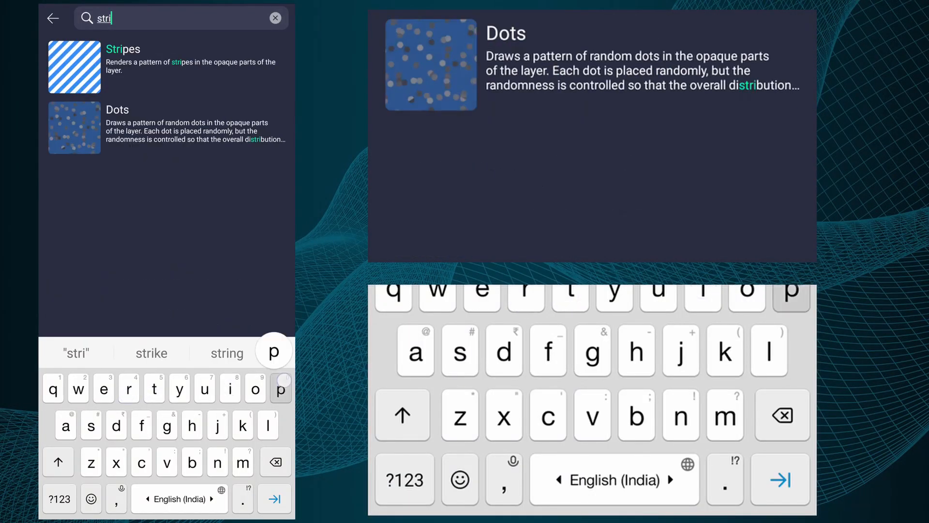
left_click(123, 49)
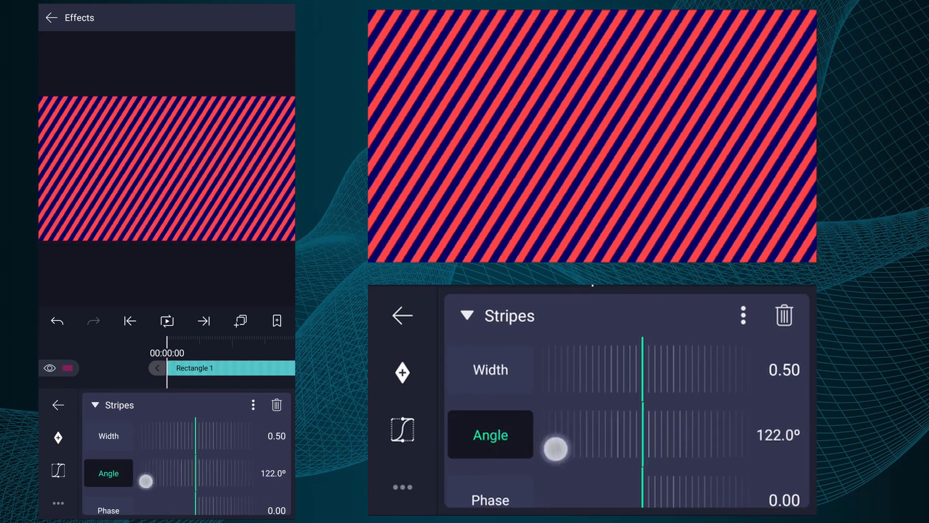
left_click_drag(553, 448, 500, 452)
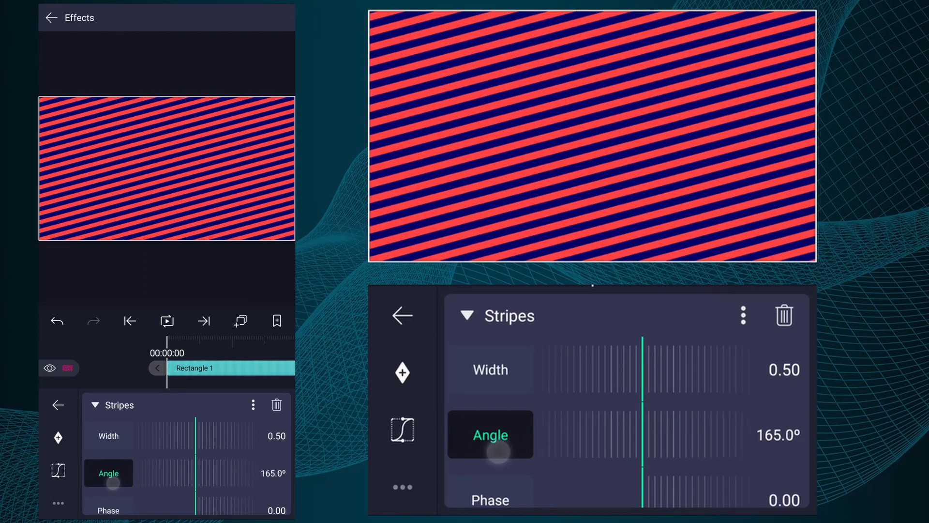
left_click_drag(500, 452, 483, 468)
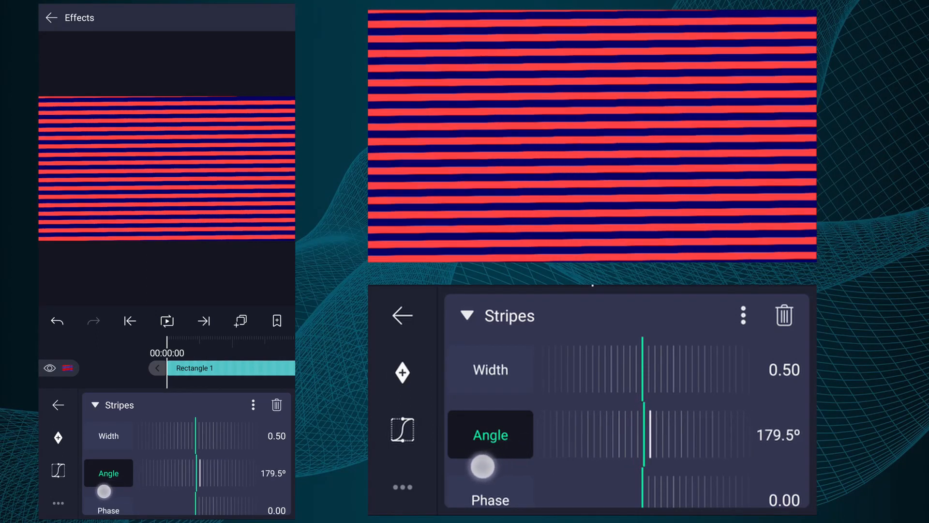
left_click_drag(483, 467, 600, 406)
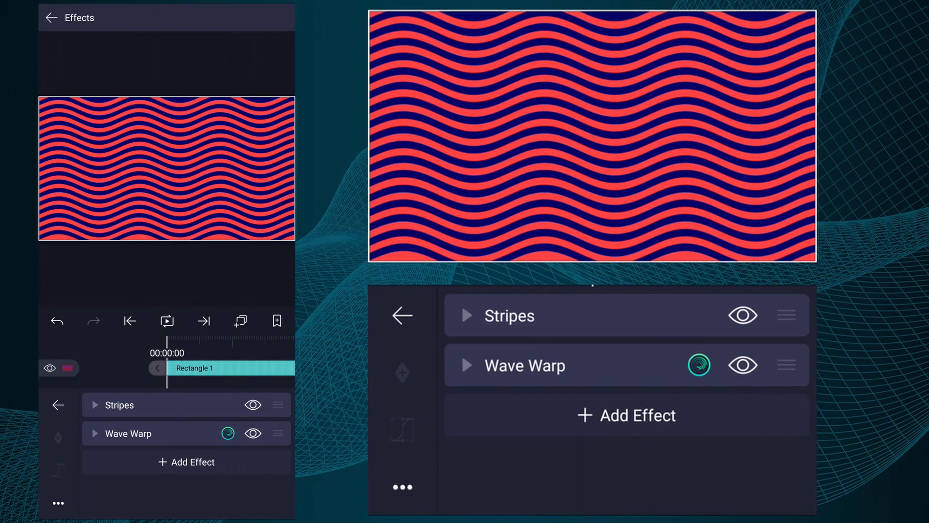
- Retune Wave Warp: change Angle, set Warp Angle to about 96° and Damping Spacing to -27%
left_click(524, 365)
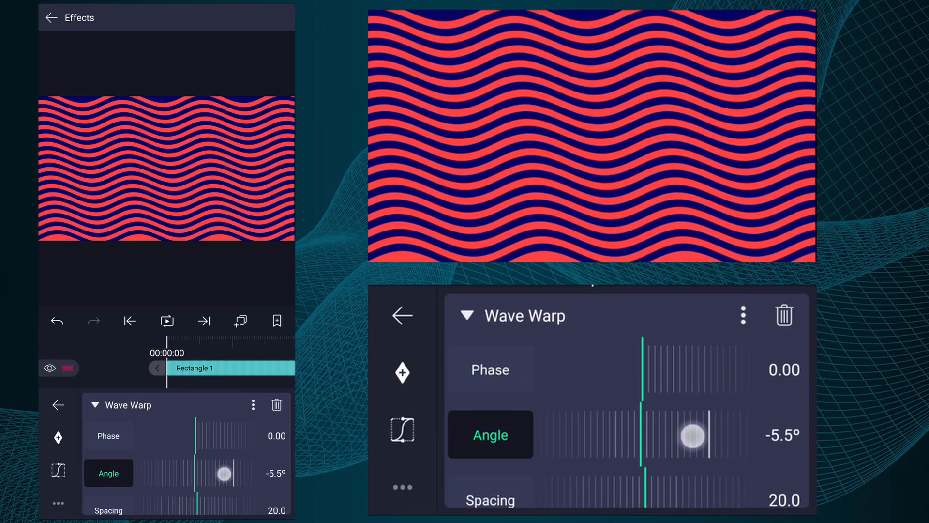
left_click_drag(691, 435, 456, 447)
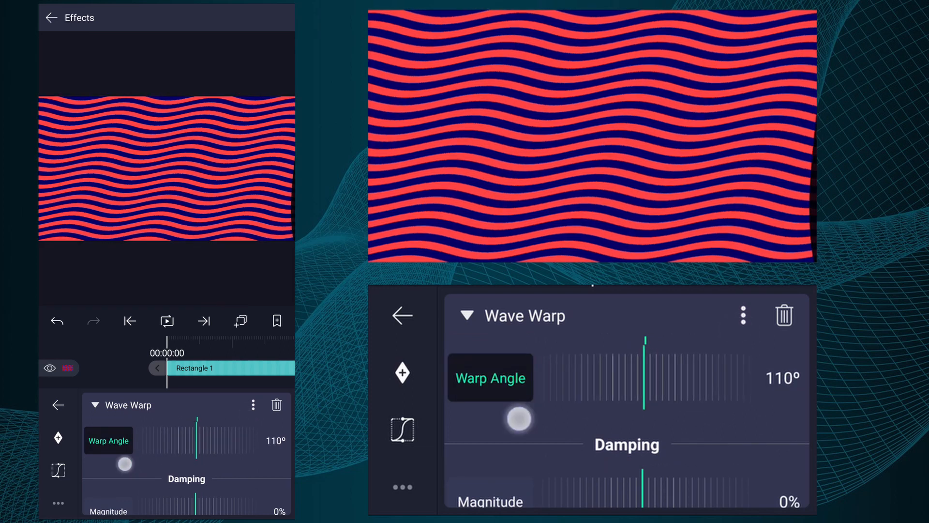
left_click_drag(519, 418, 749, 415)
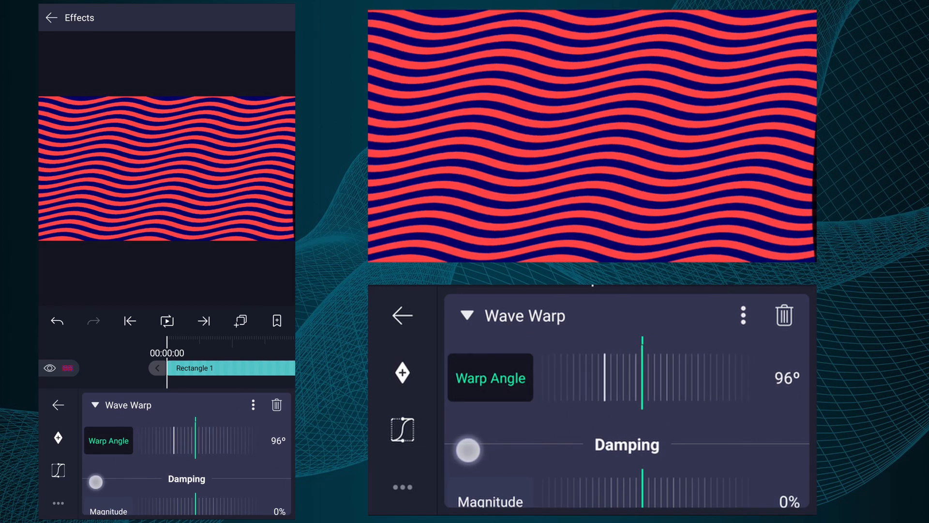
scroll("down", 3)
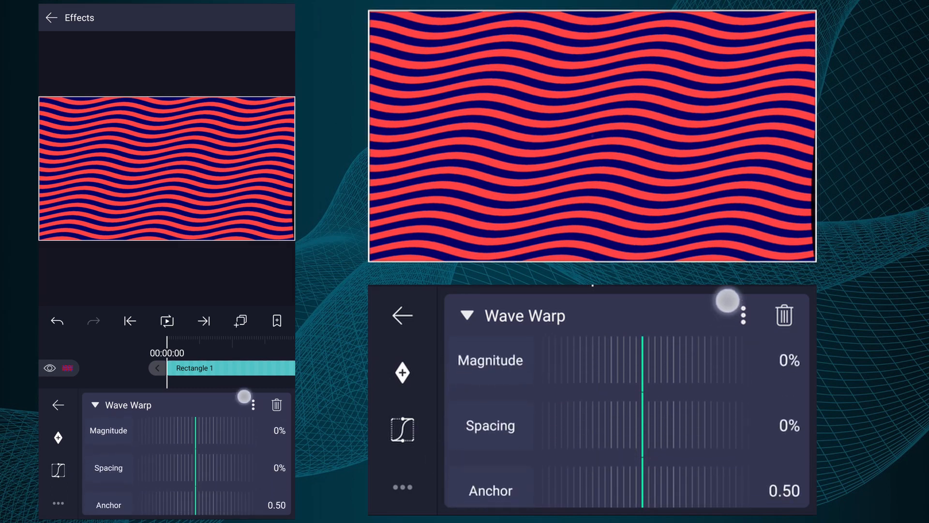
left_click_drag(640, 441, 743, 442)
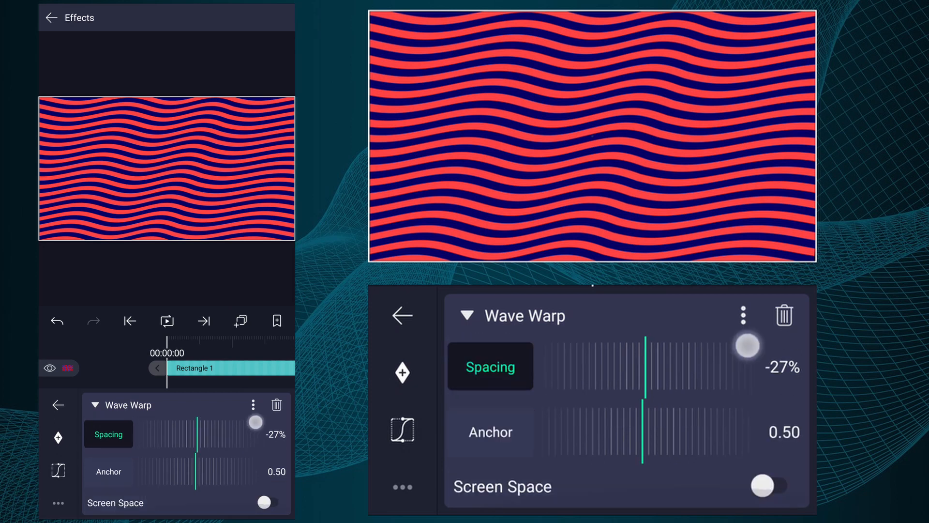
left_click(491, 432)
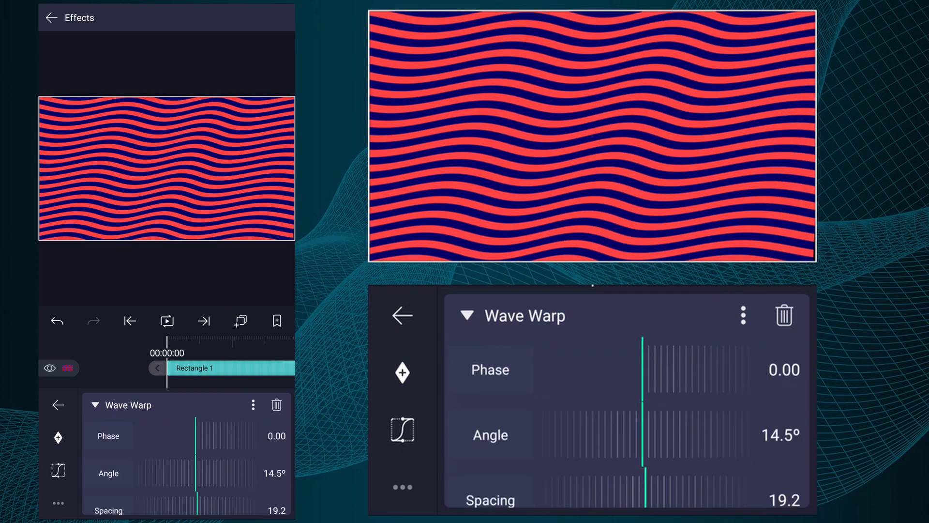
- Keyframe Wave Warp Phase from the clip start to end, raising it to about 4.6 so the stripes flow
left_click(490, 369)
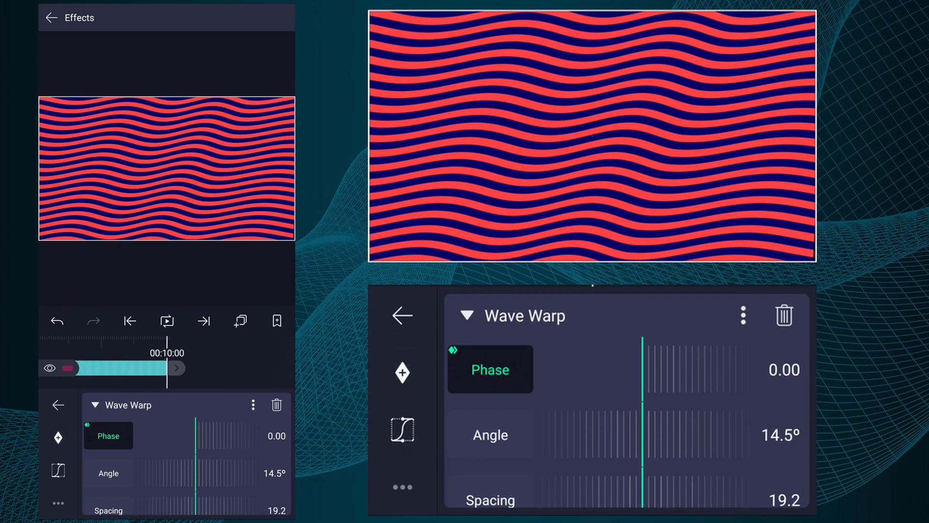
left_click(130, 320)
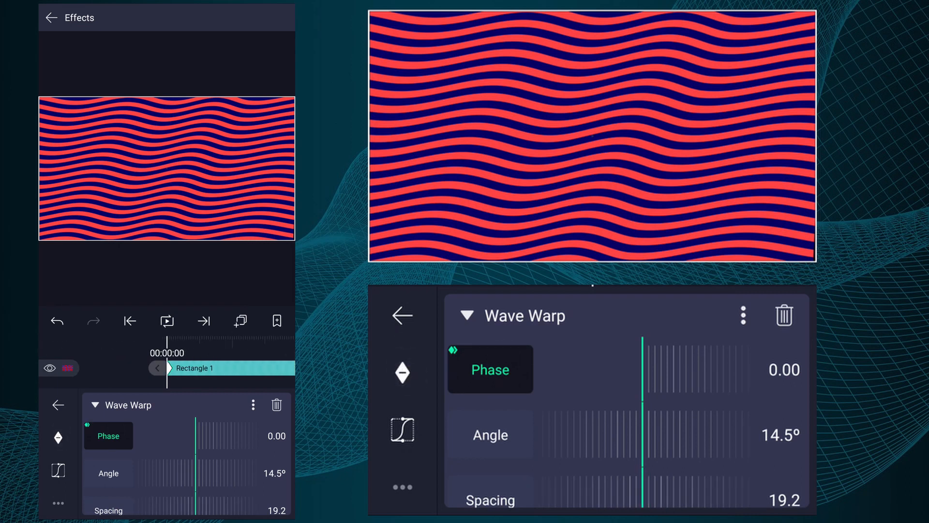
left_click_drag(643, 370, 741, 371)
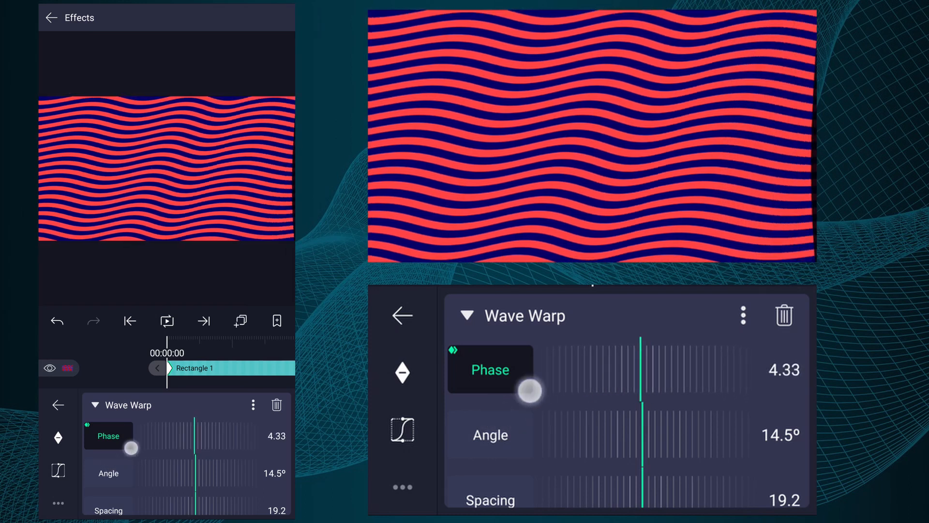
left_click_drag(527, 390, 600, 369)
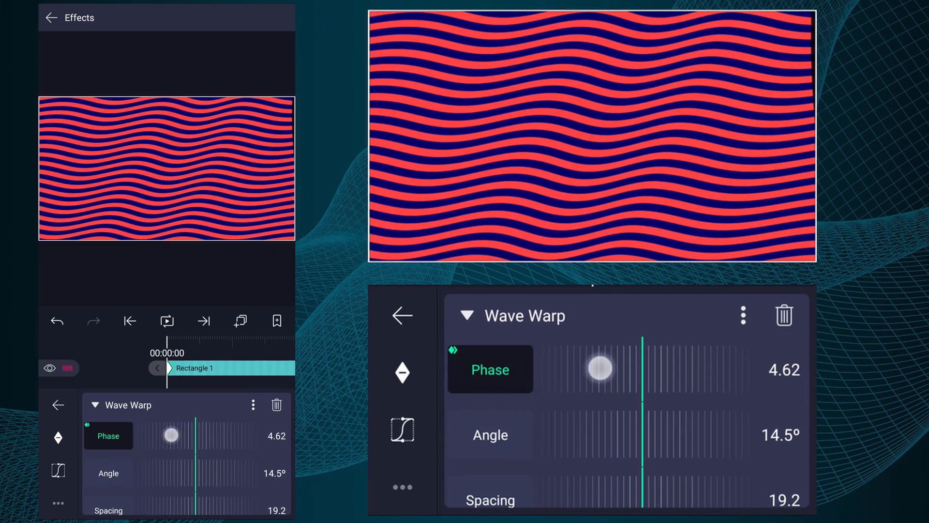
left_click_drag(600, 368, 492, 398)
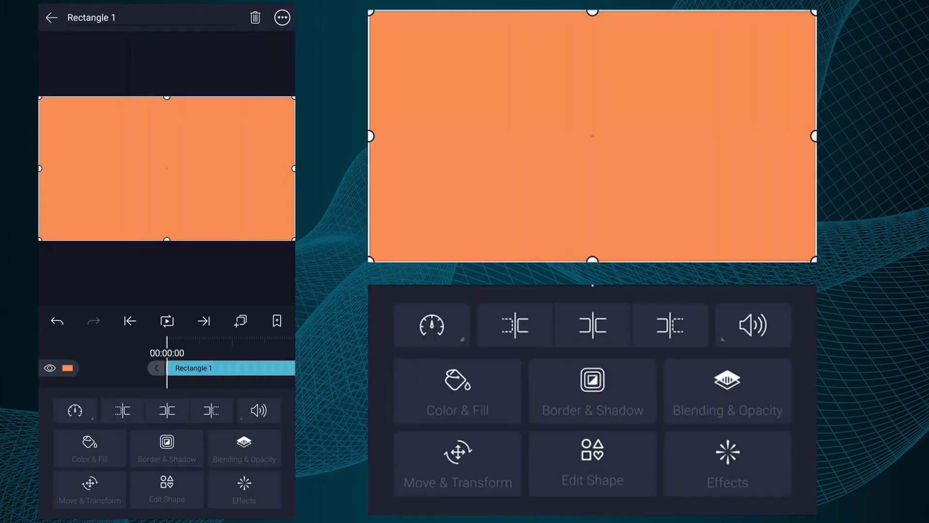
- Set the second rectangle's Color & Fill to magenta and lengthen its clip
left_click(457, 463)
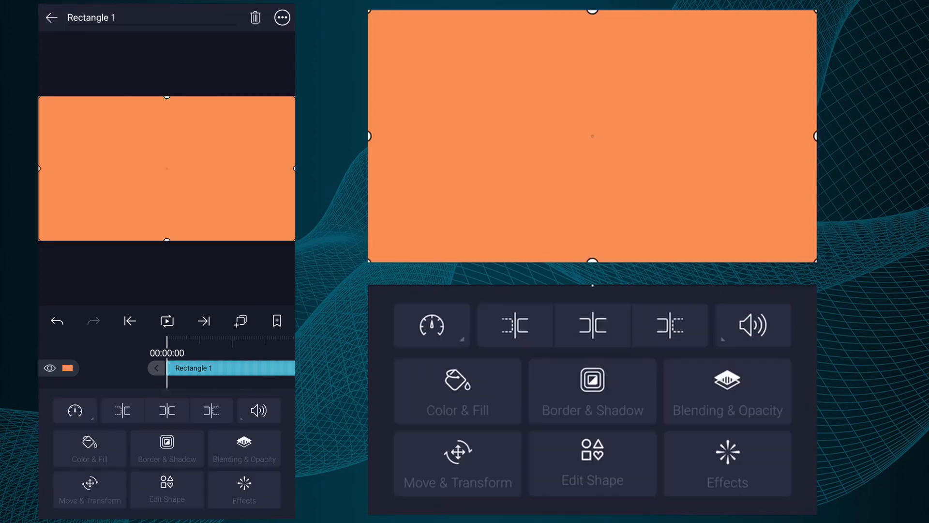
left_click(457, 390)
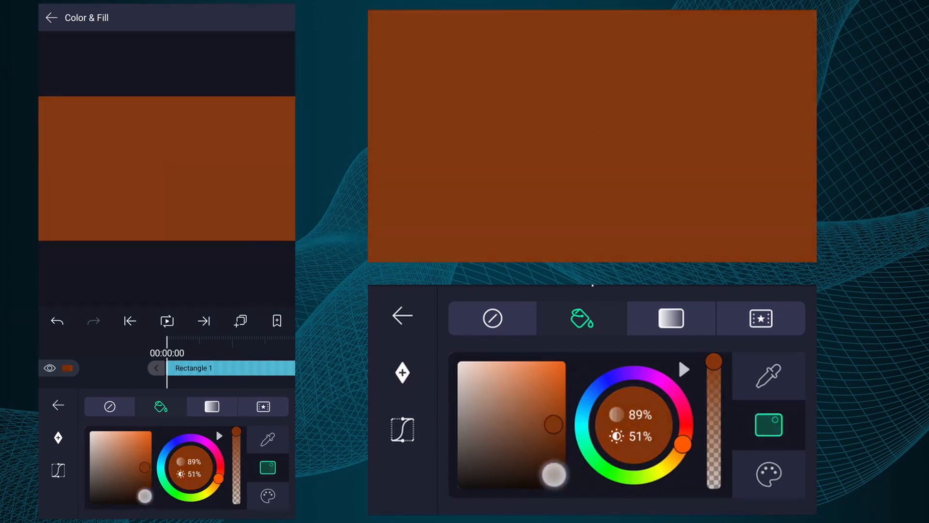
left_click_drag(668, 444, 670, 385)
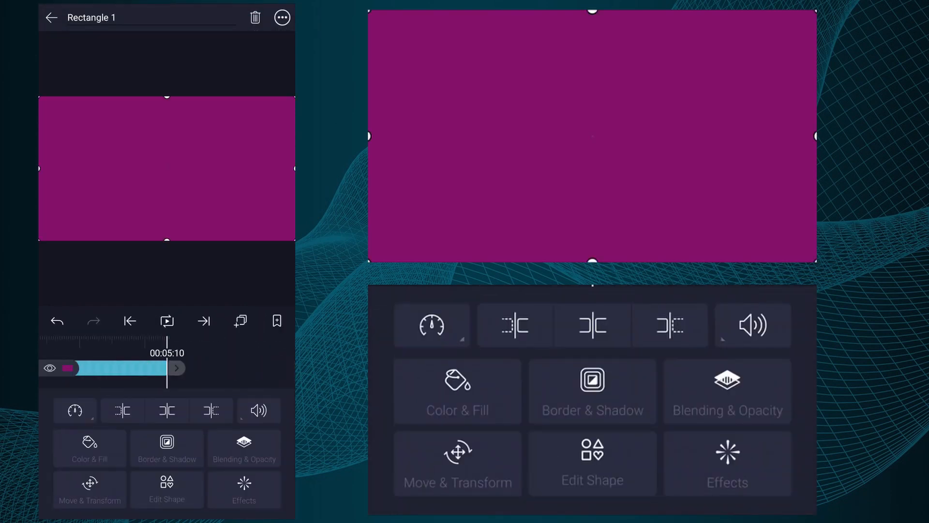
left_click_drag(168, 368, 180, 368)
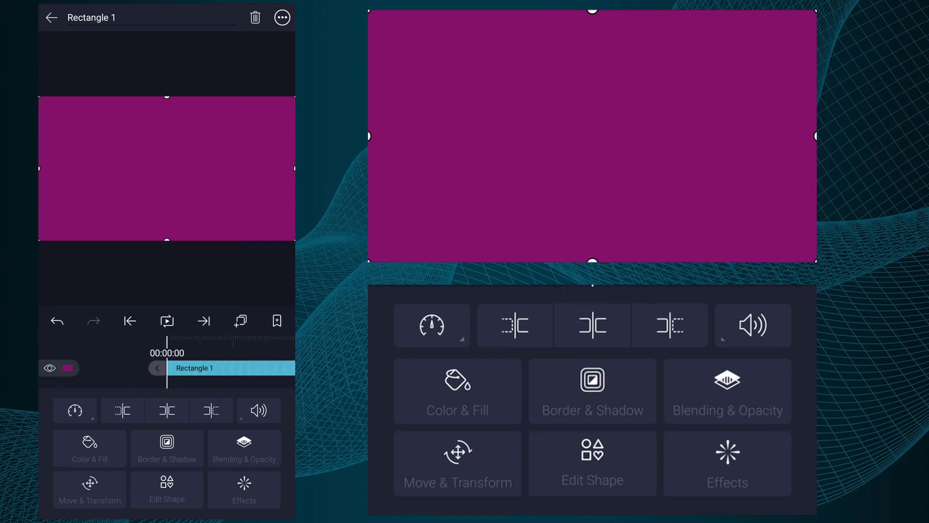
left_click(727, 463)
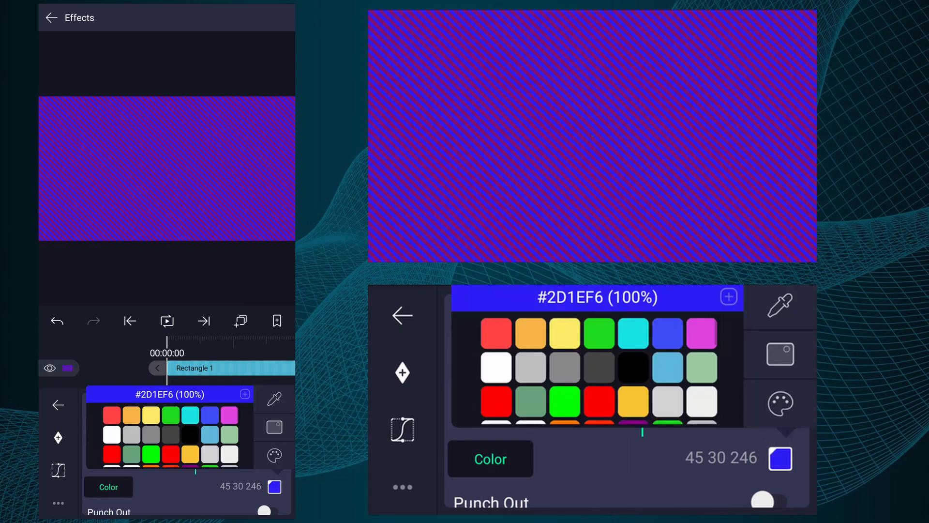
- Set Stripes to Count 3.3, Angle 0°, black and white colours, and Width 0.59
left_click(565, 331)
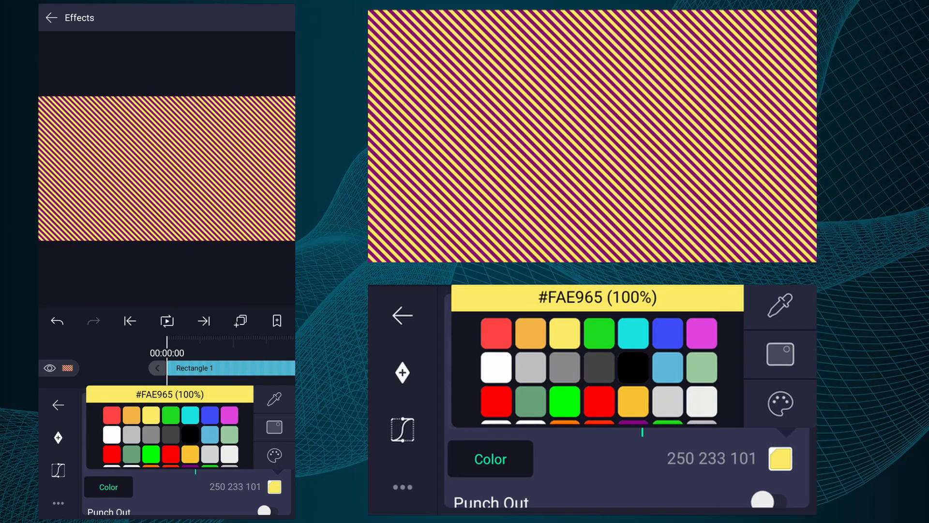
left_click(498, 331)
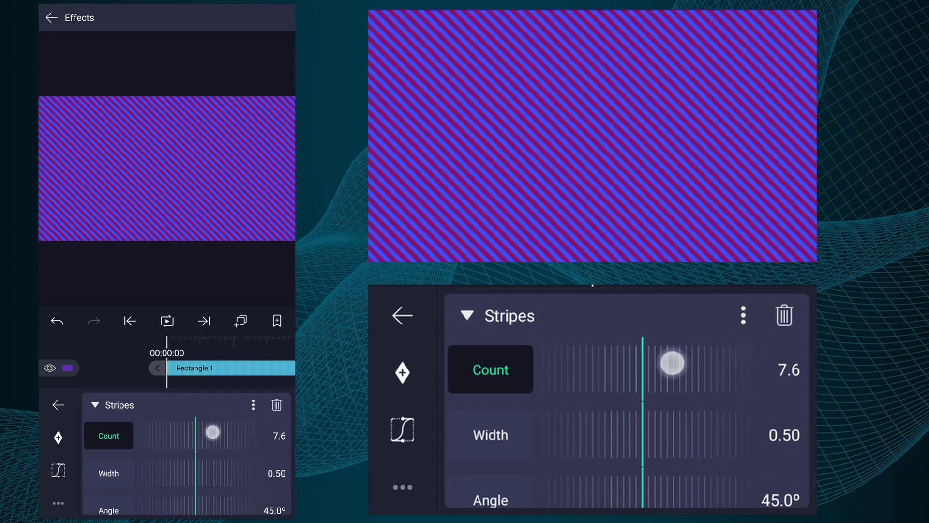
left_click_drag(672, 362, 635, 373)
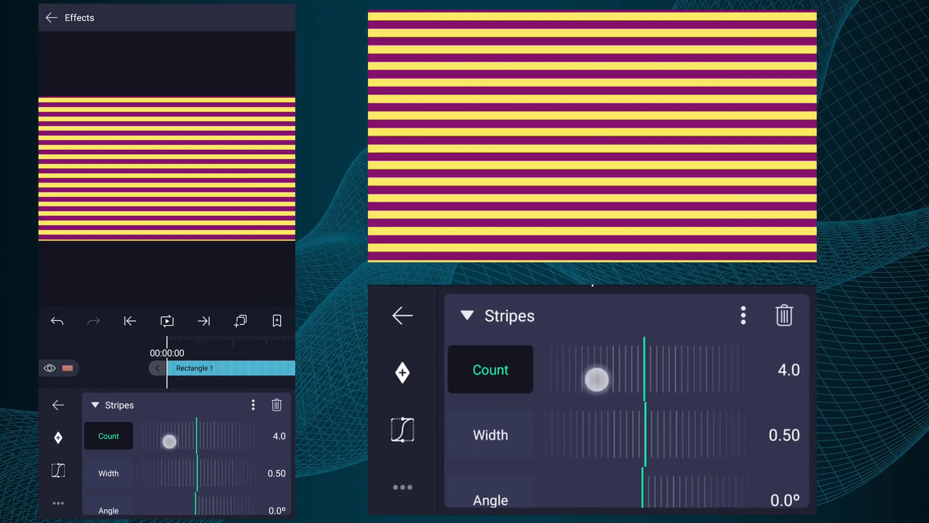
left_click(466, 315)
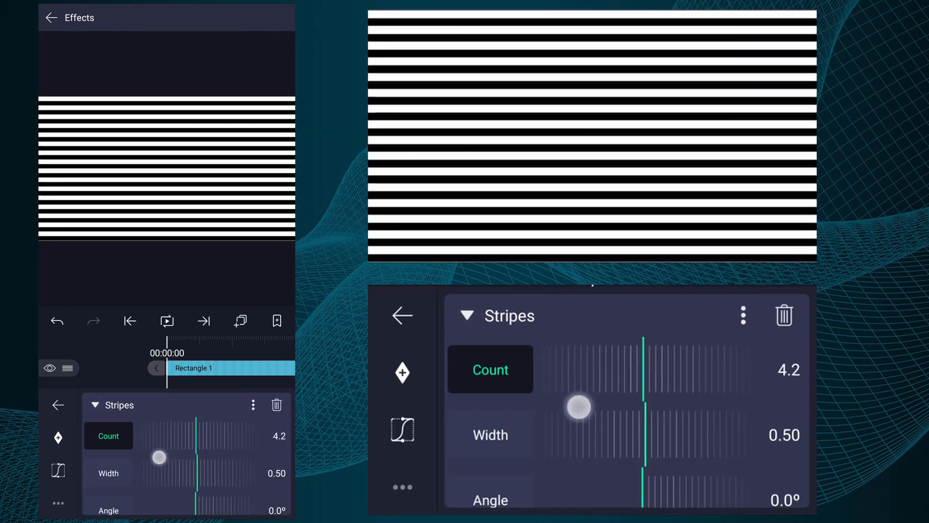
left_click_drag(578, 407, 617, 429)
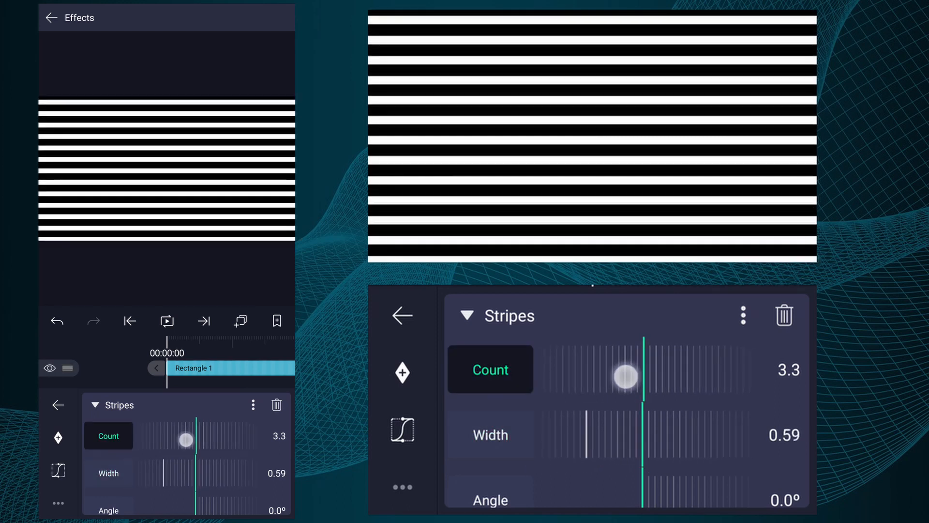
- Add a Wave Warp effect (search 'wave') and tilt its Angle to about -5.5°
left_click(467, 315)
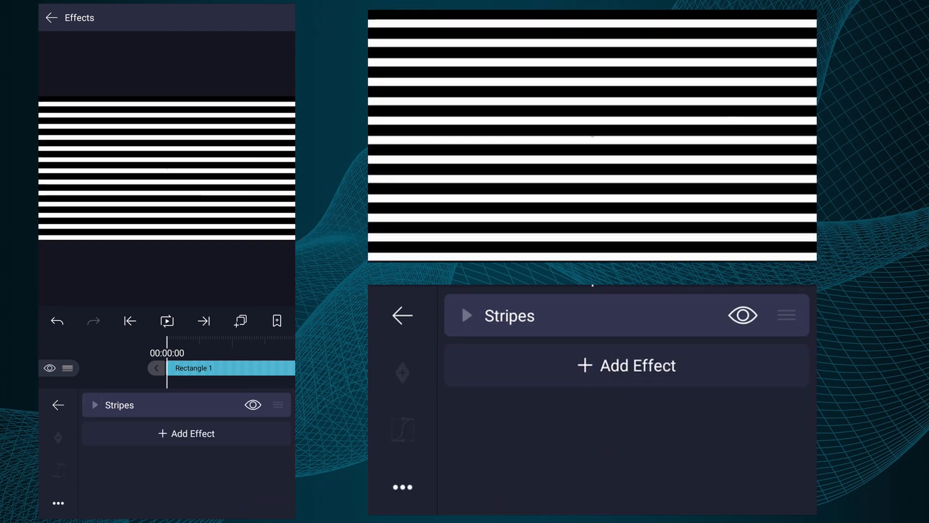
left_click(186, 434)
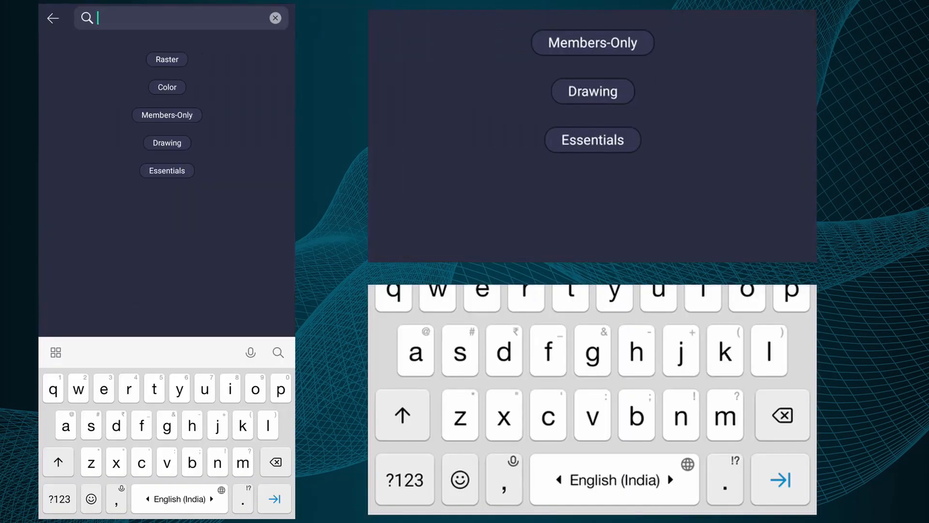
type("wave")
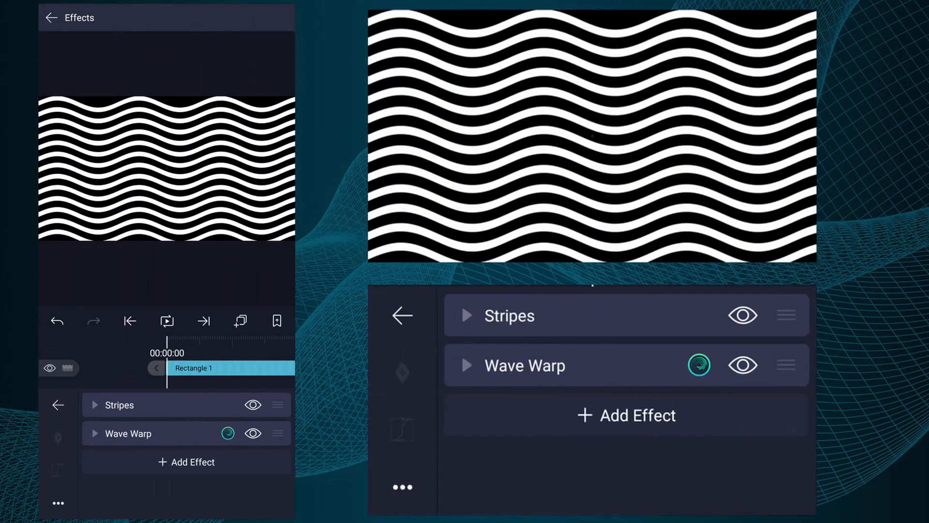
left_click(524, 365)
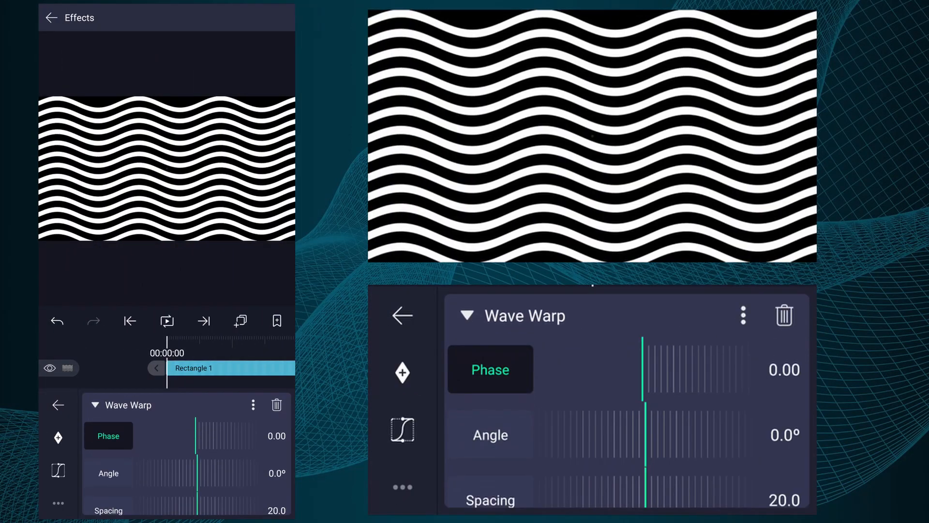
left_click_drag(640, 442, 679, 443)
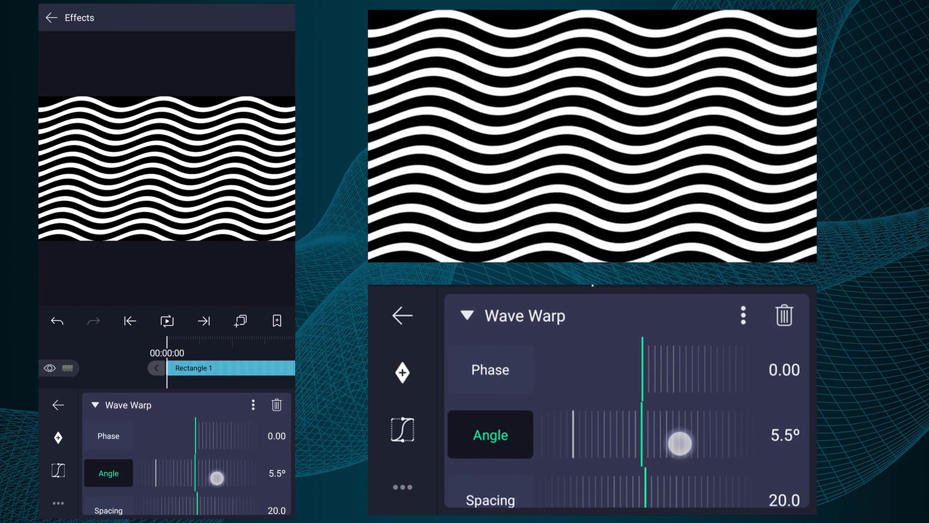
left_click_drag(678, 441, 645, 453)
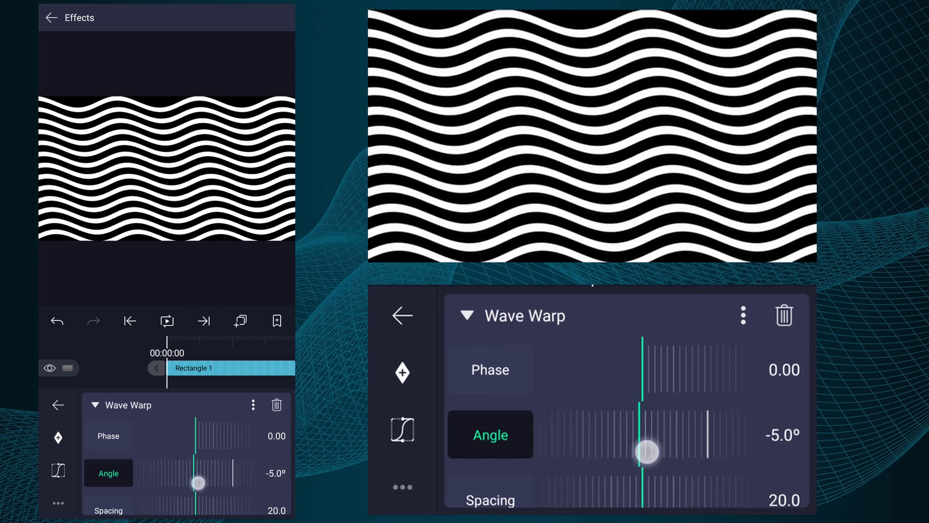
- Set Wave Warp Spacing to 17.4 and keyframe Phase across the timeline so the waves flow
left_click(490, 369)
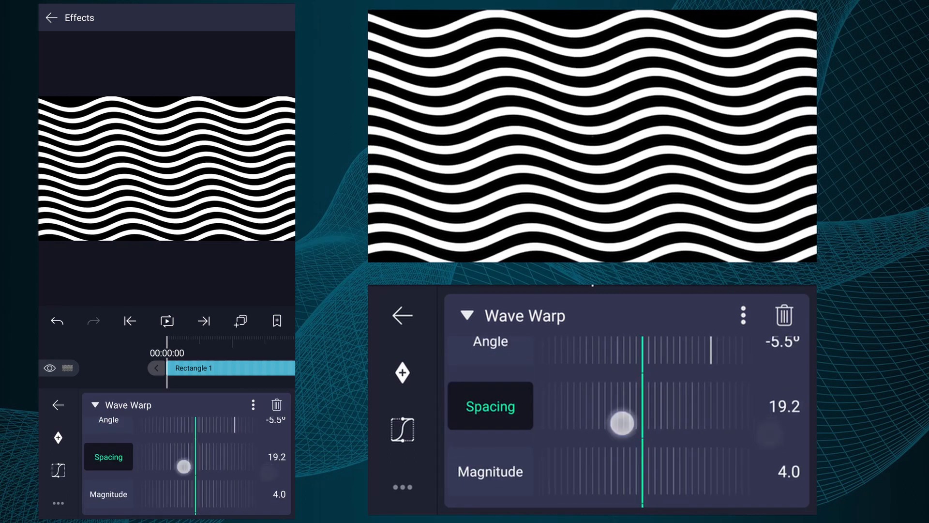
left_click_drag(622, 422, 683, 422)
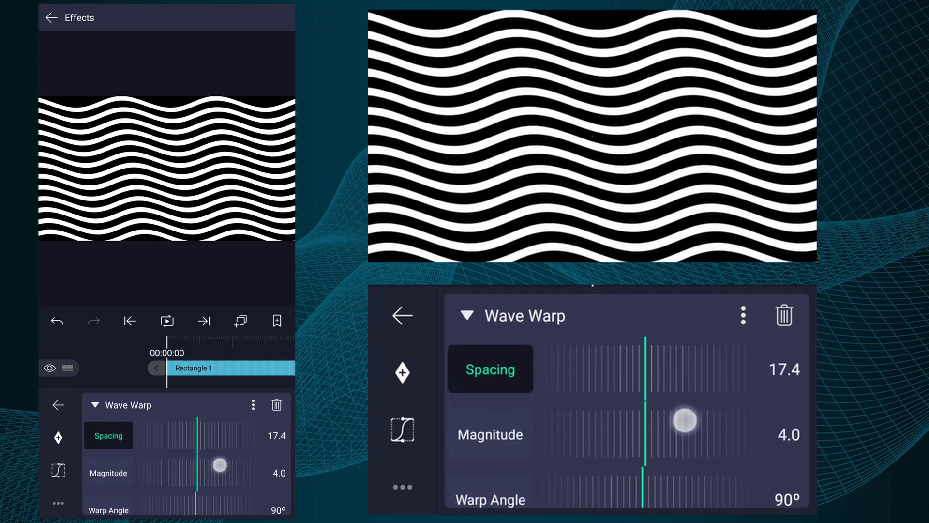
scroll("down", 3)
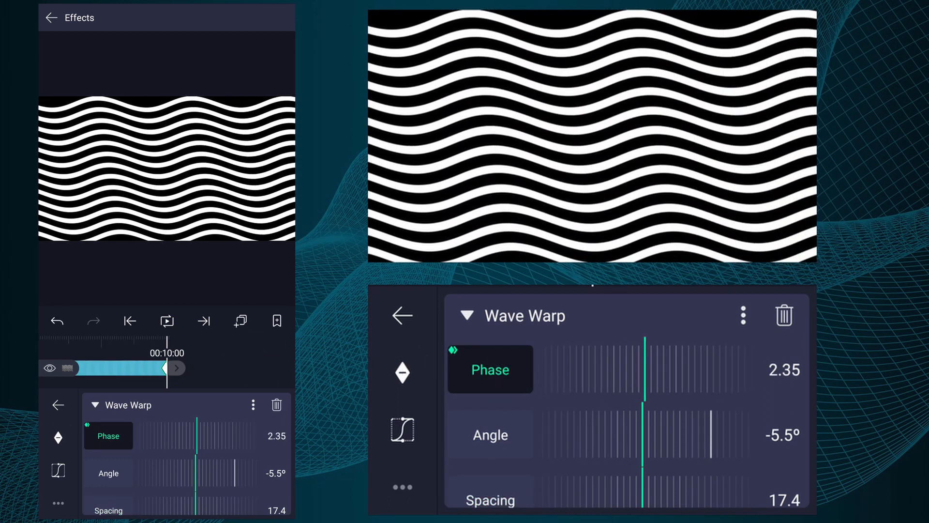
left_click_drag(642, 369, 669, 377)
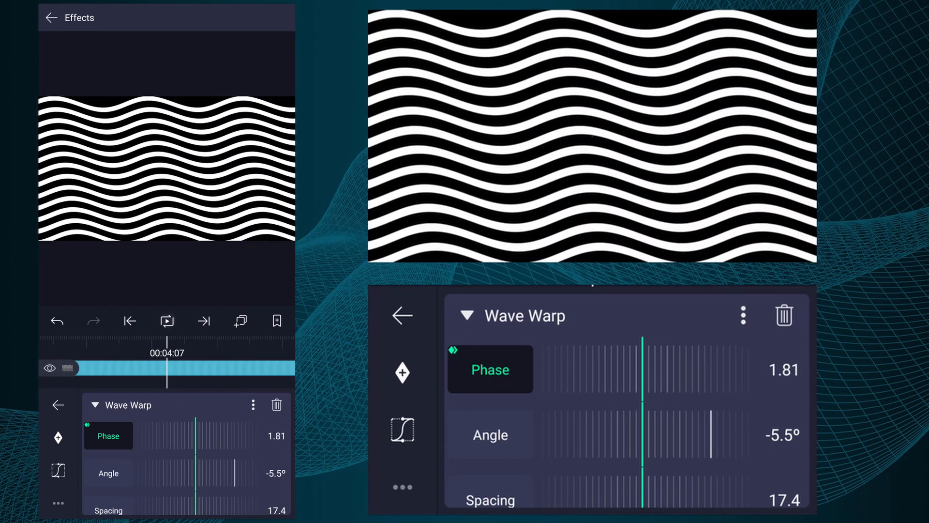
left_click(402, 314)
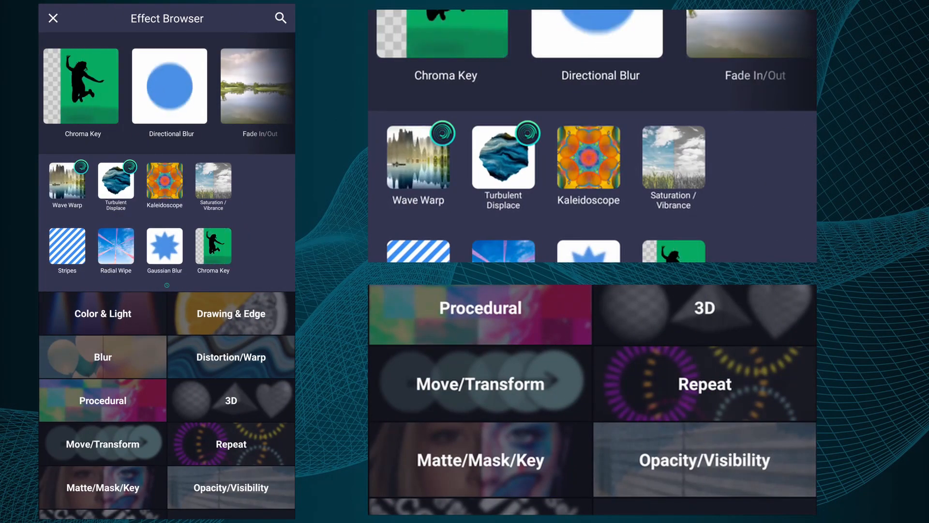
- Add Kaleidoscope with 6 reflections, centre 0,0, Mirror on, and rotate its Angle to 157.5°
left_click(231, 357)
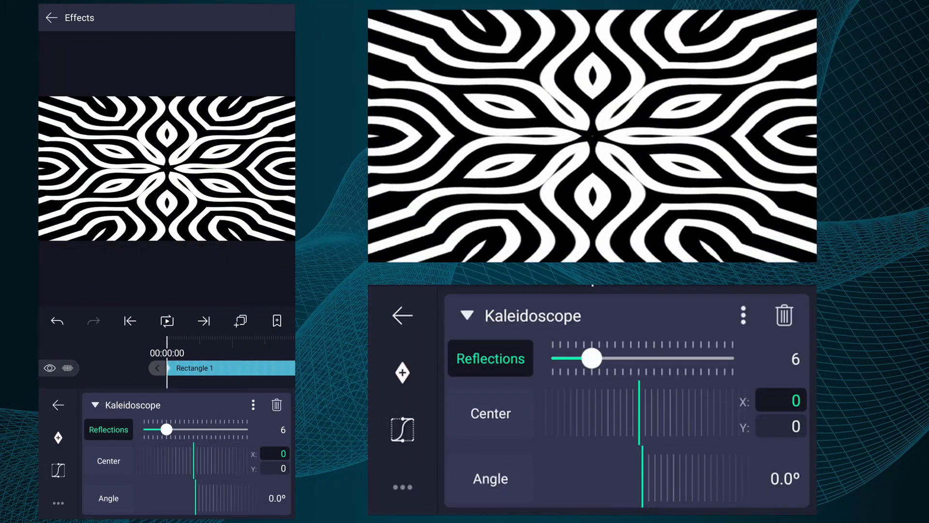
left_click_drag(591, 357, 646, 357)
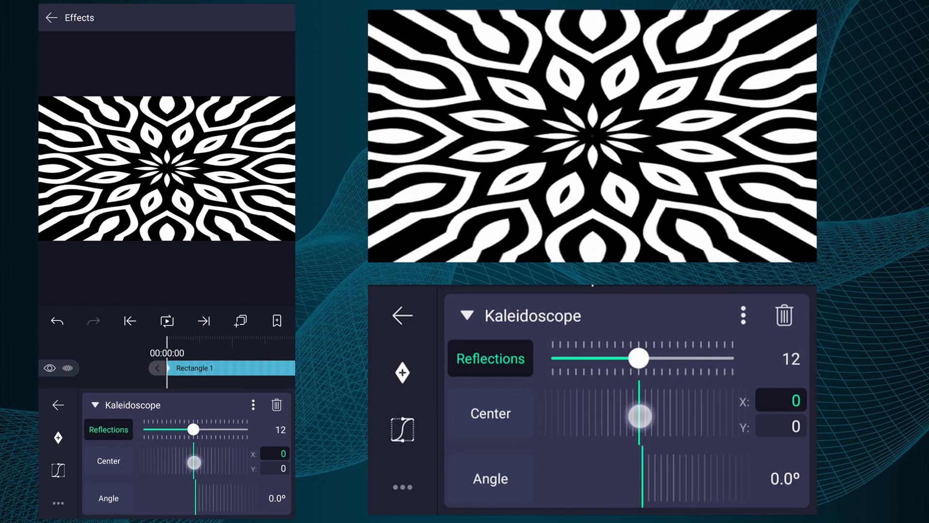
left_click_drag(643, 357, 583, 358)
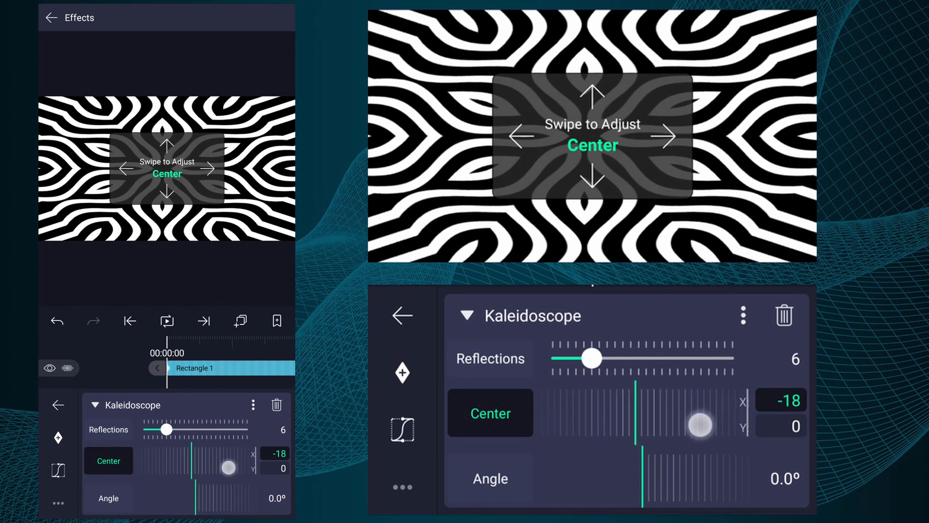
left_click_drag(701, 423, 591, 459)
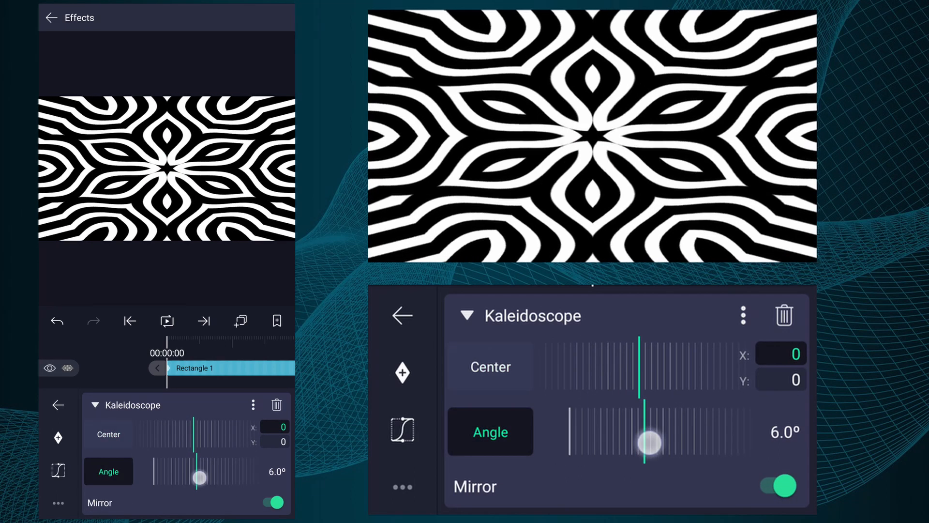
left_click_drag(646, 441, 749, 431)
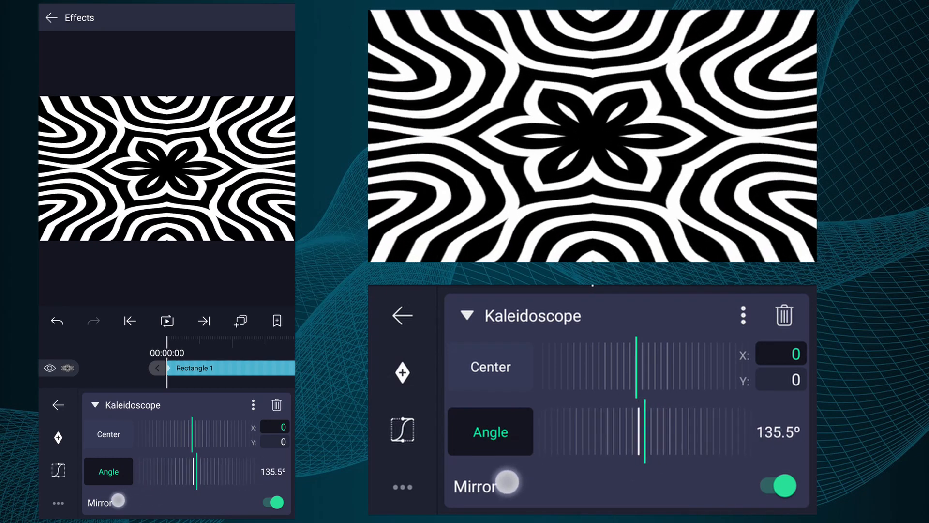
left_click_drag(637, 432, 646, 433)
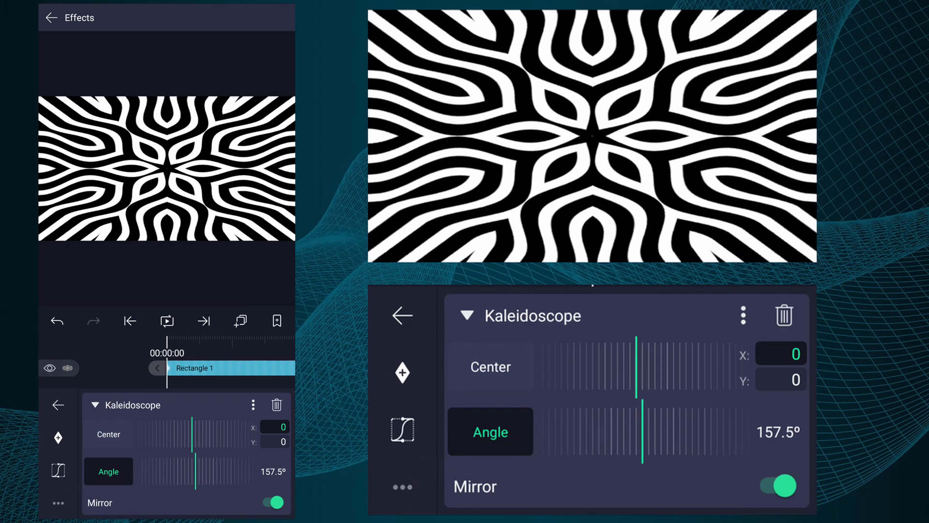
- Set the Stripes Width to 0.76 at 00:02:00, refining the kaleidoscope bands
left_click(167, 320)
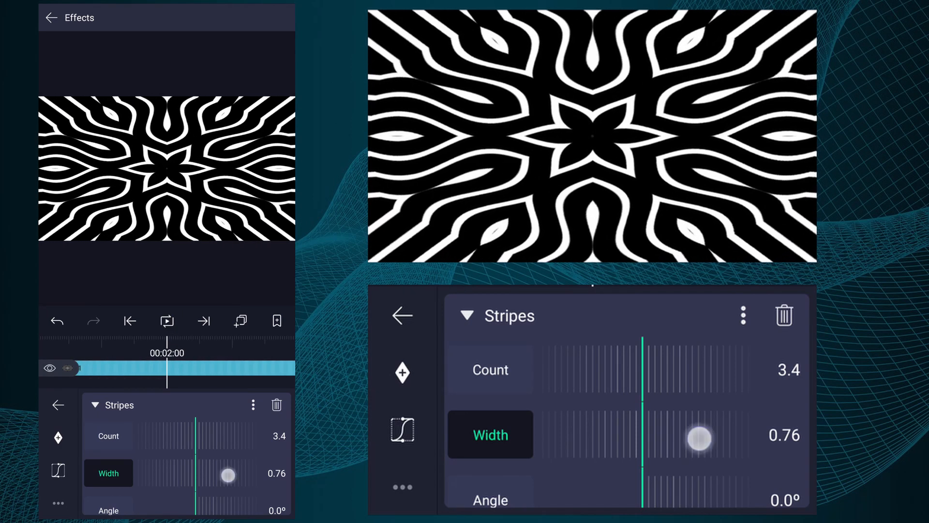
left_click_drag(699, 439, 779, 420)
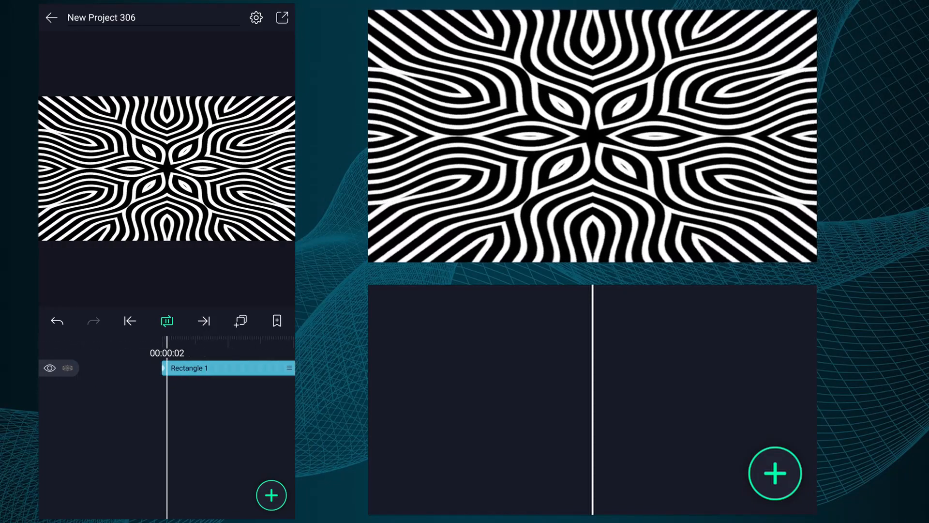
- Add a Radial Wipe to the green rectangle, tilt its start edge and widen the wedge
left_click(271, 495)
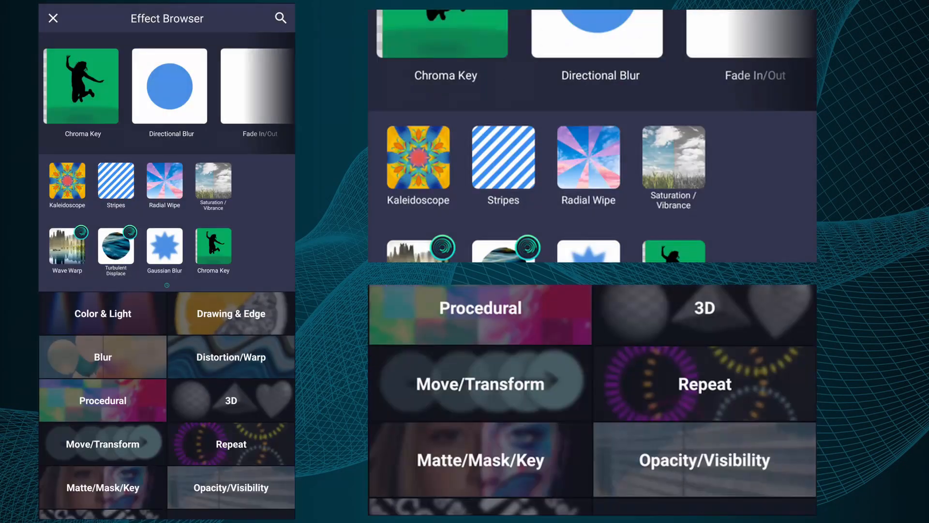
left_click(164, 184)
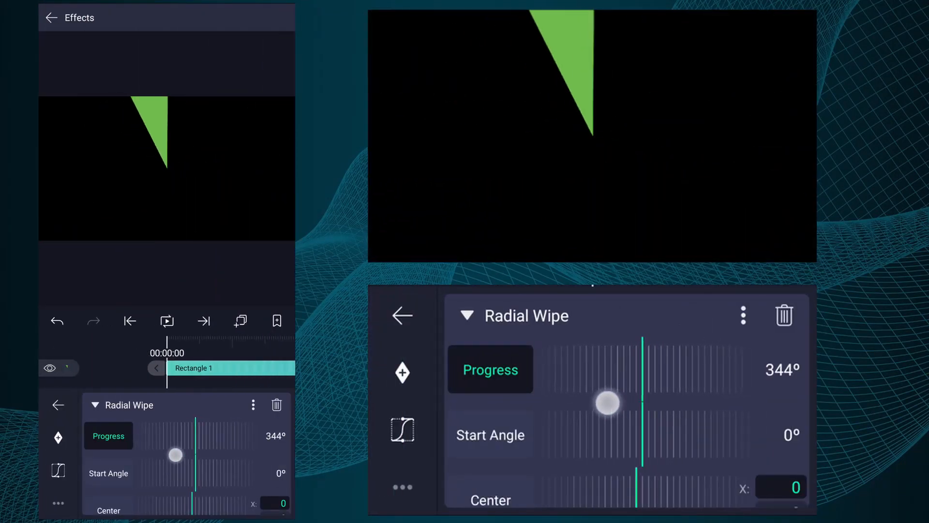
left_click_drag(610, 402, 727, 430)
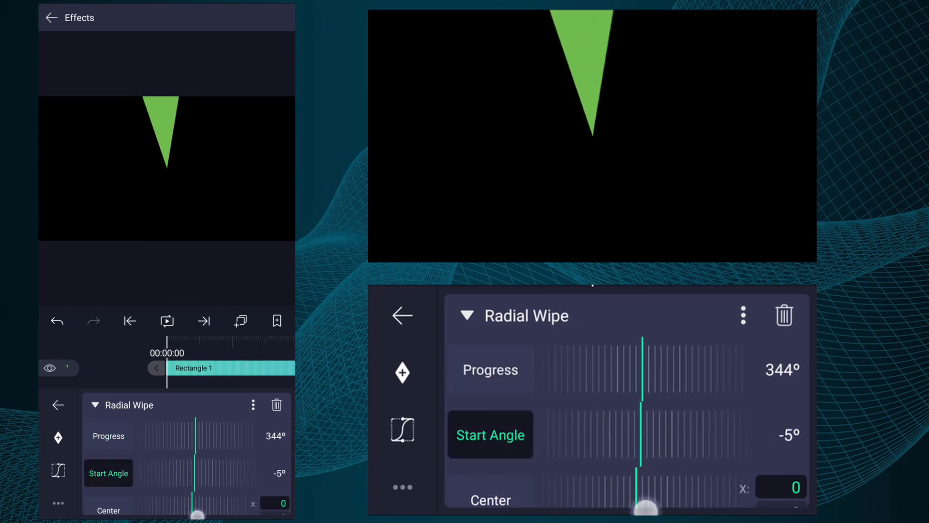
left_click_drag(637, 501, 651, 501)
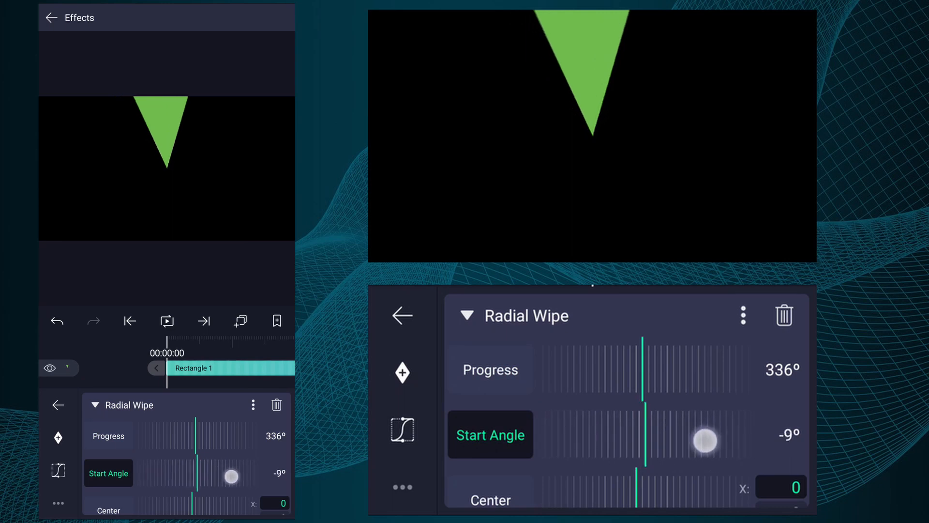
left_click_drag(706, 439, 706, 439)
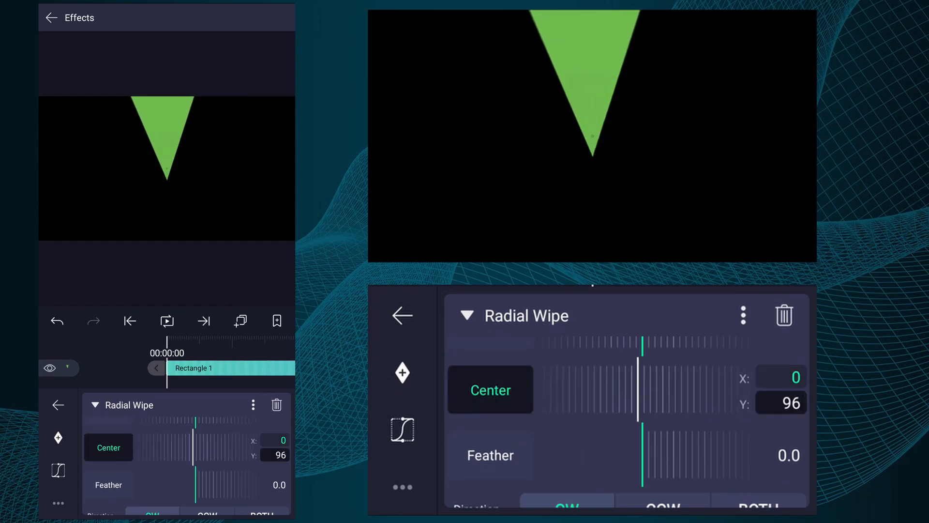
- Lower the Radial Wipe Center Y to about 597 so the triangle's point reaches the bottom edge
left_click_drag(640, 377, 684, 376)
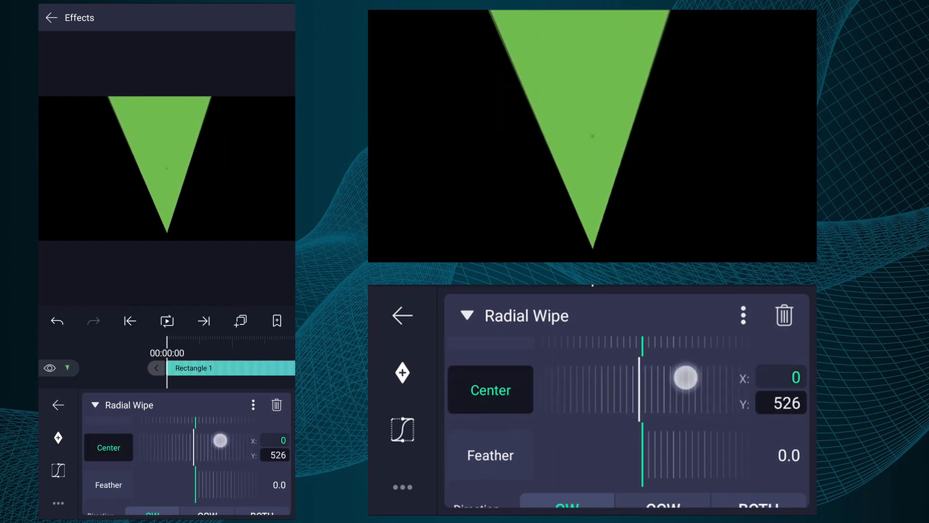
left_click_drag(686, 376, 553, 403)
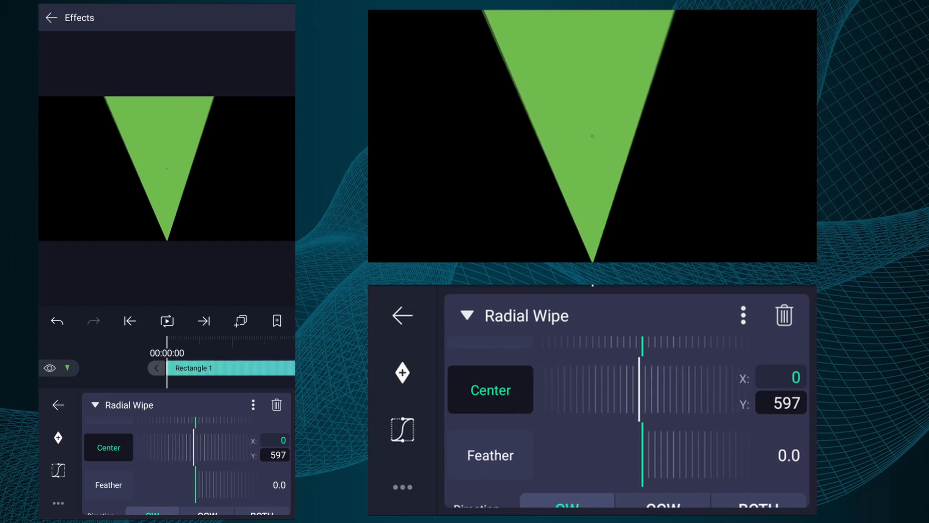
left_click(467, 315)
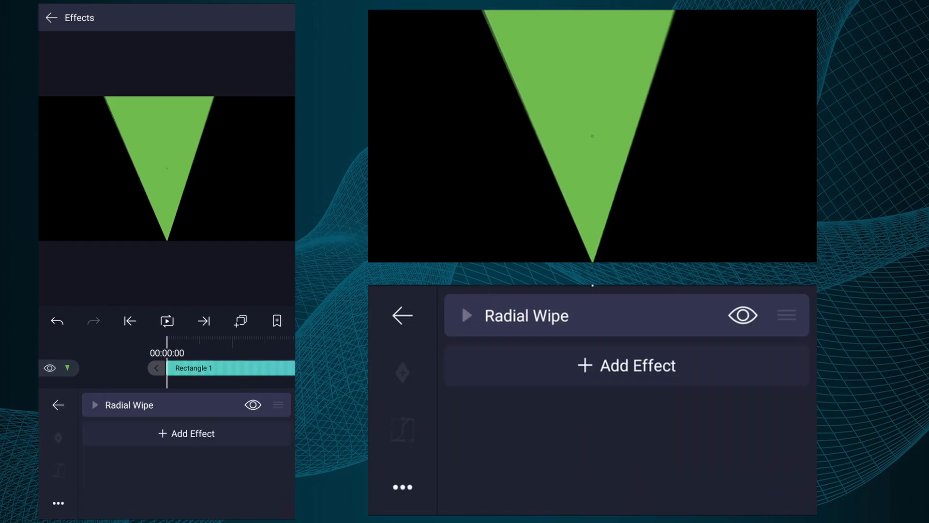
- Add a Turbulent Displace effect to the green triangle via the 'tu' search
left_click(626, 365)
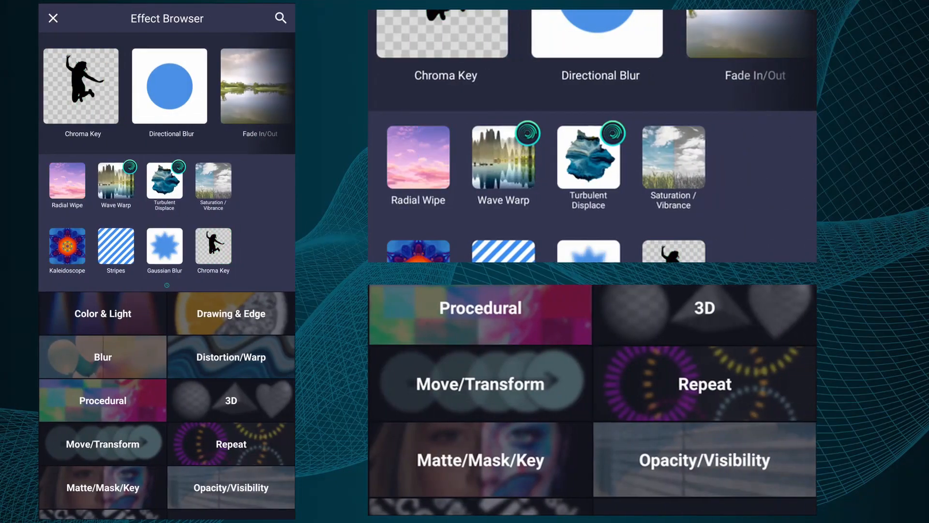
type("tu")
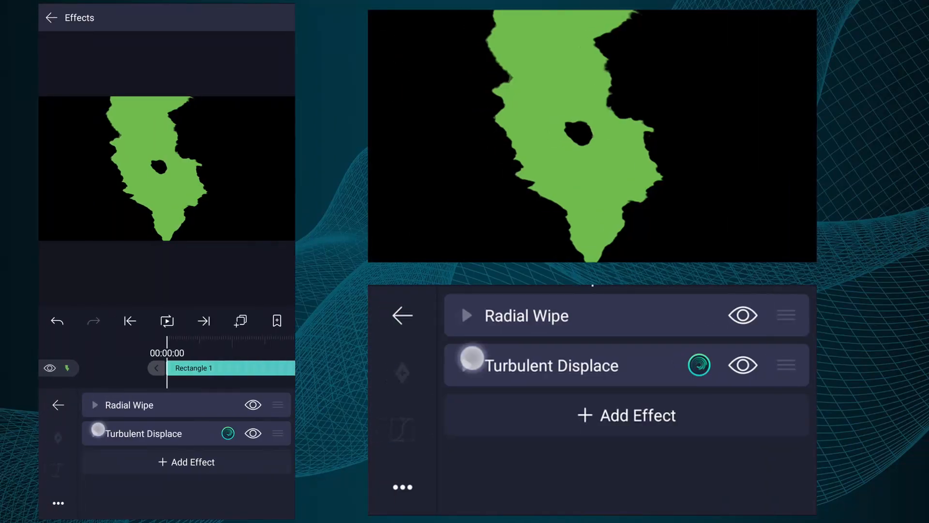
left_click(551, 365)
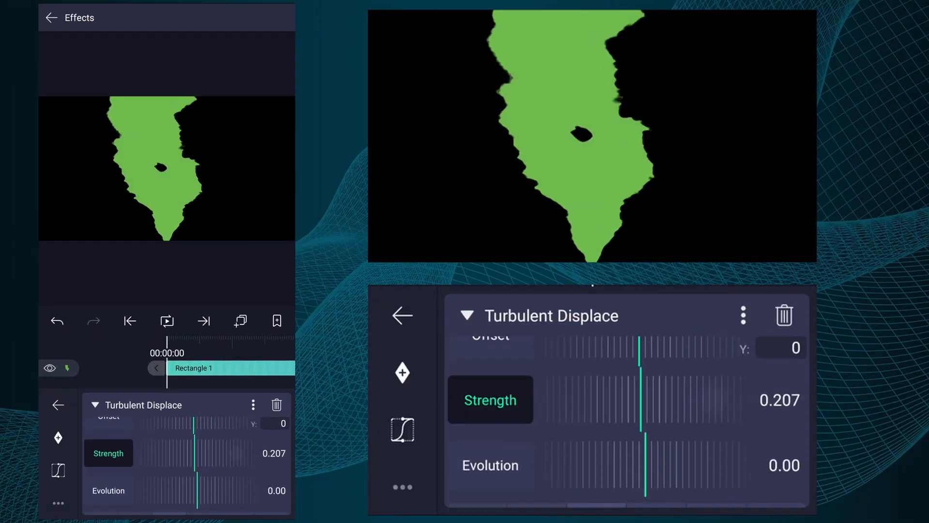
- Lower the displacement strength, set scale 1.55 and horizontal stretch 1.47
left_click_drag(639, 419, 685, 419)
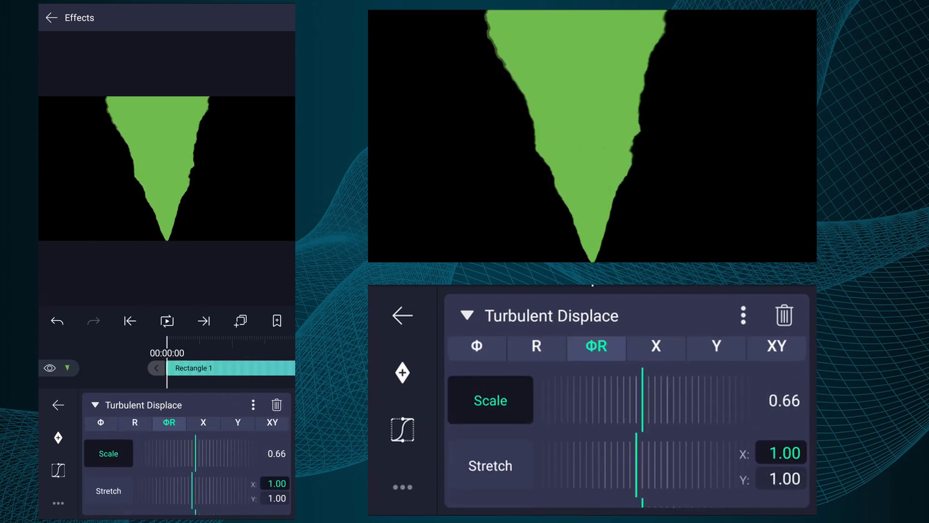
left_click_drag(643, 407, 682, 407)
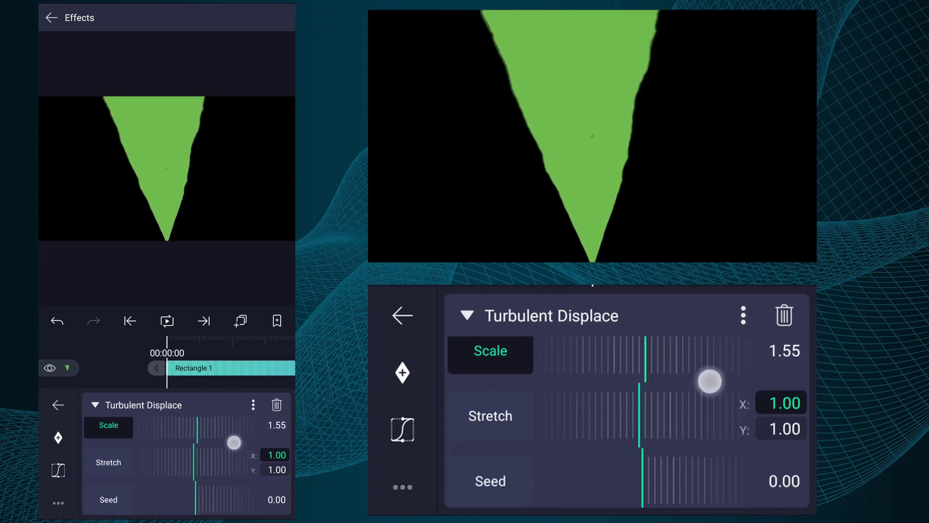
left_click_drag(711, 383, 703, 416)
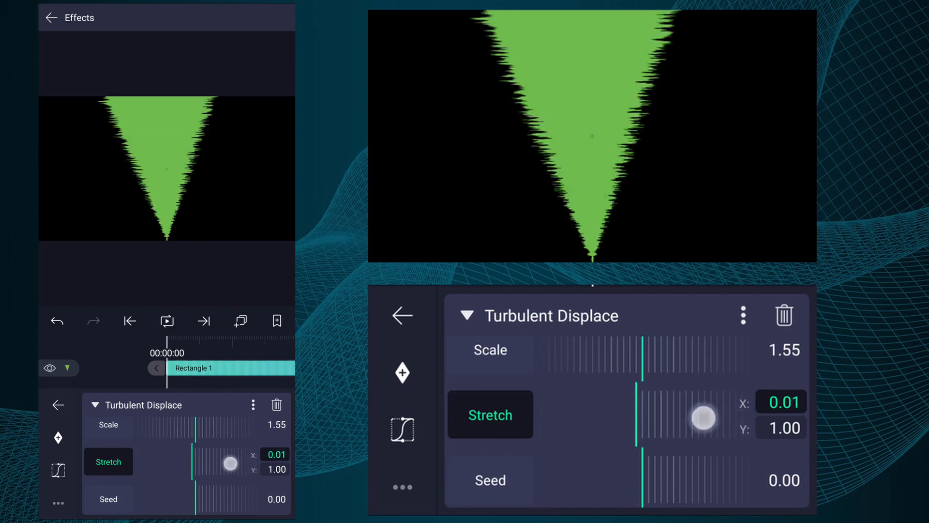
left_click_drag(705, 416, 756, 428)
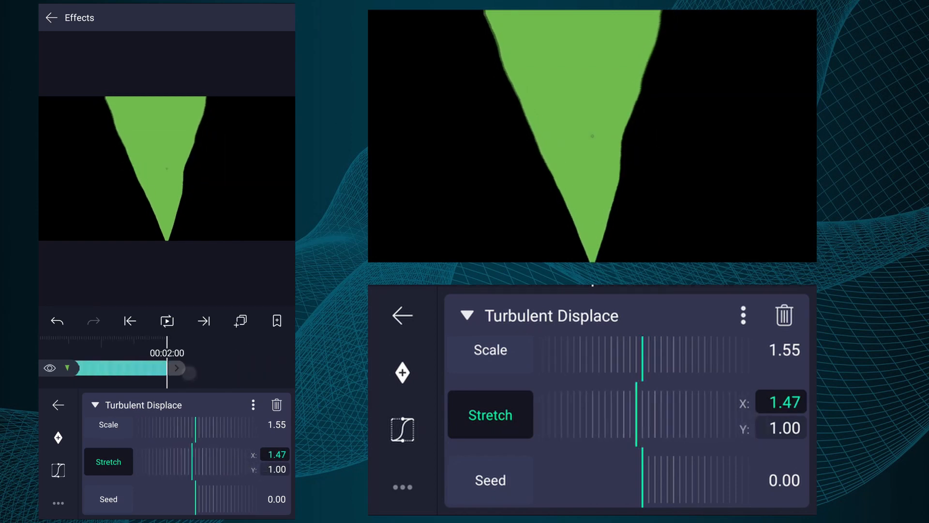
left_click(403, 314)
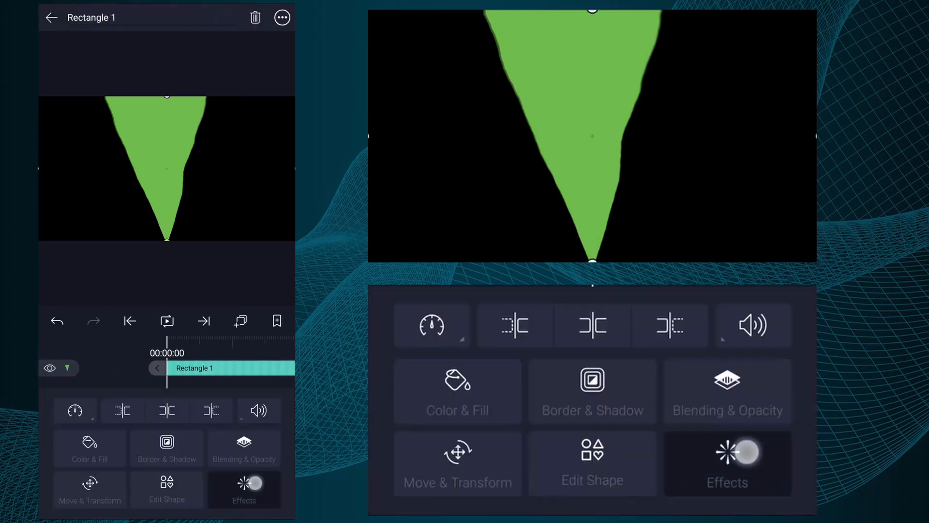
- Keyframe the Turbulent Displace evolution at the timeline end so the edges keep shifting
left_click(727, 464)
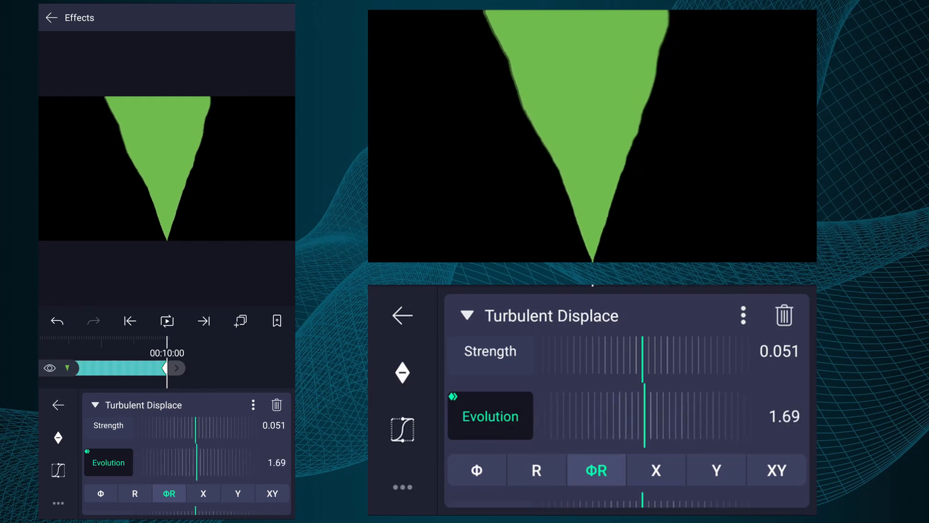
left_click_drag(643, 415, 670, 416)
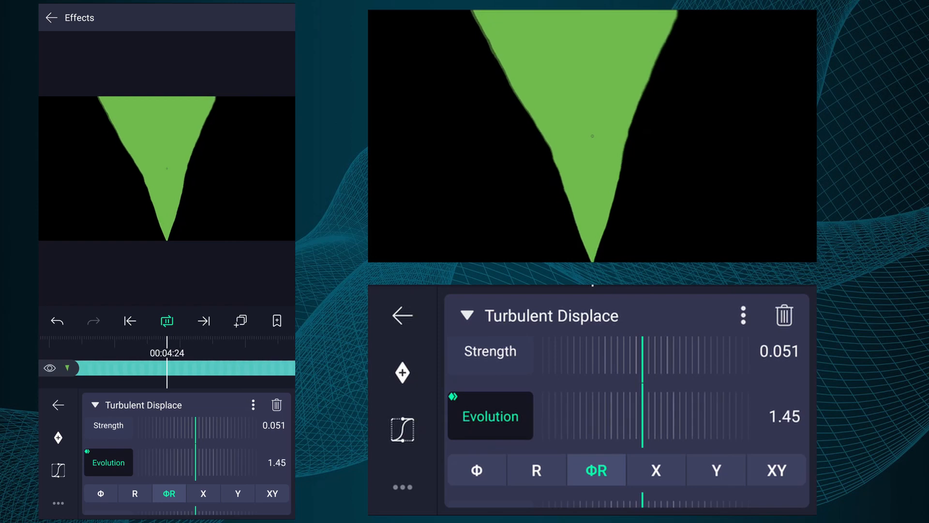
left_click(402, 314)
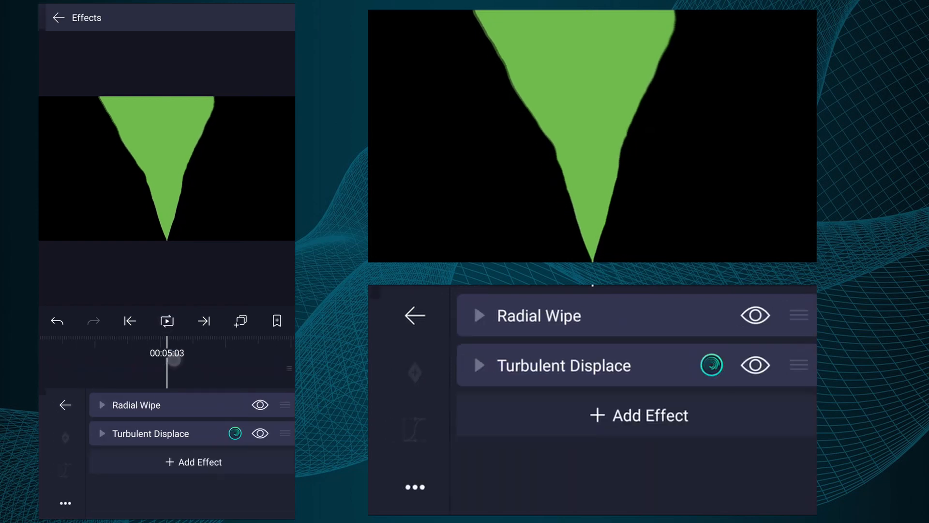
- Recolour the triangle magenta and set its Radial Wipe start angle to -34°
left_click(415, 314)
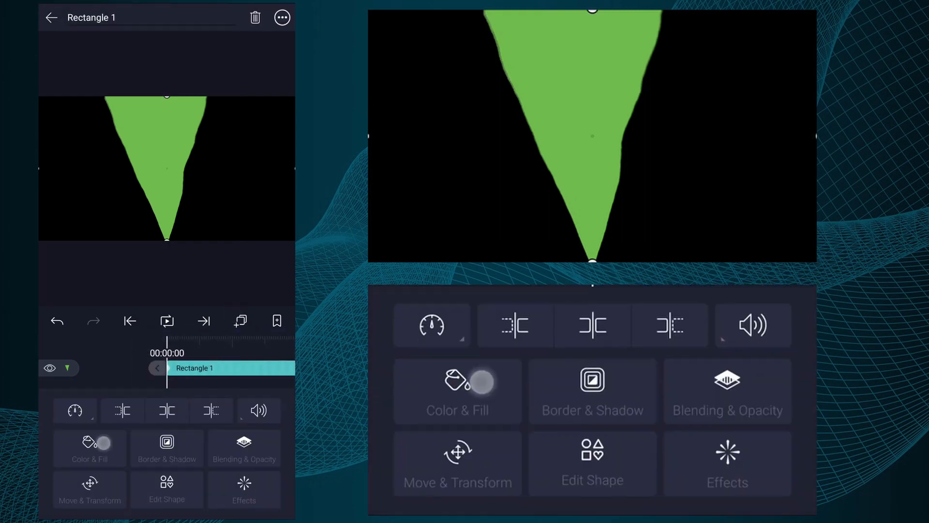
left_click(458, 391)
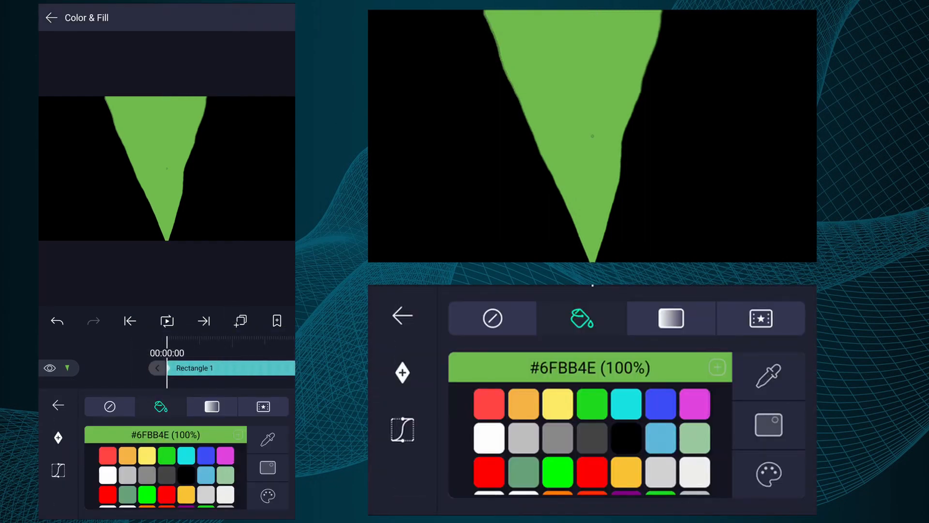
left_click(695, 402)
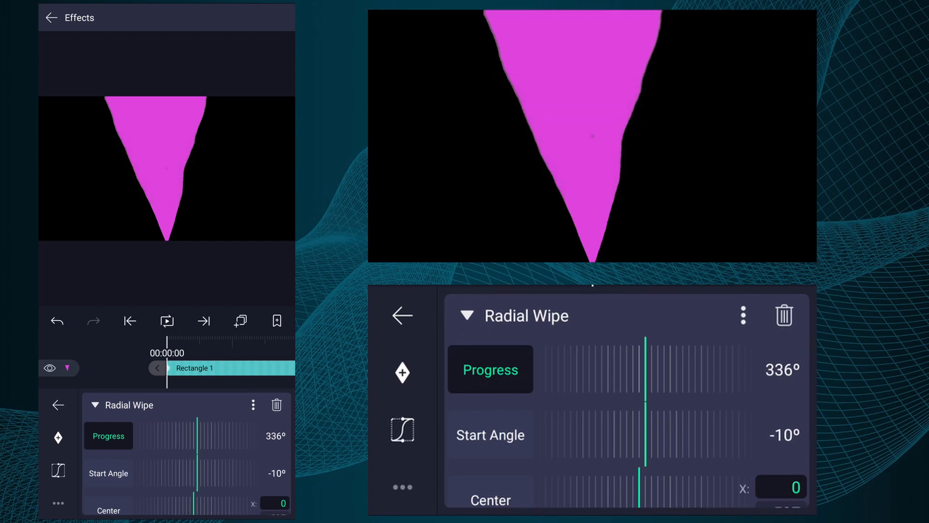
left_click_drag(645, 396, 723, 396)
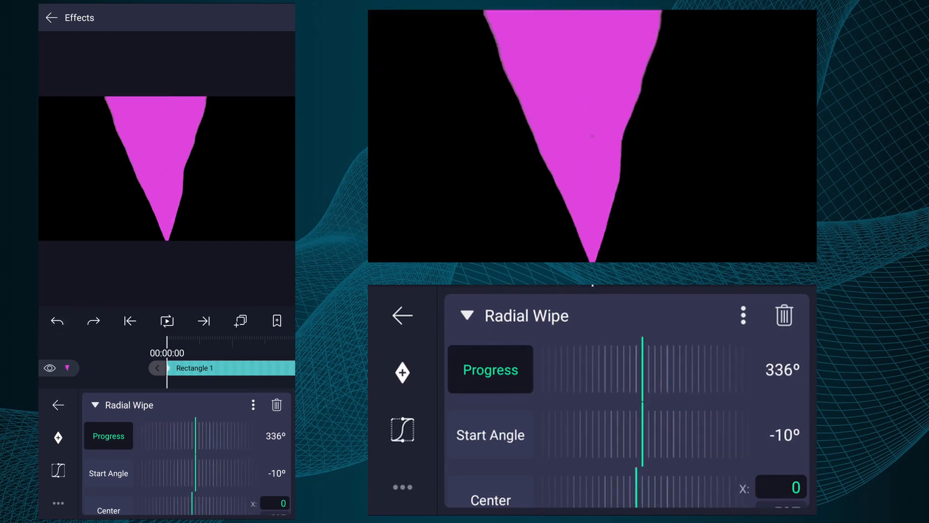
left_click_drag(643, 447, 726, 453)
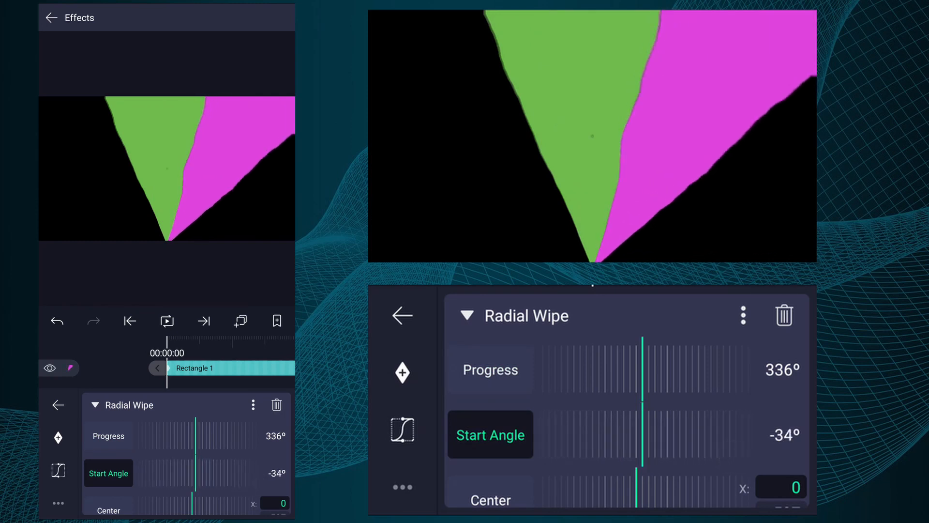
- Preview playback, then swing a magenta wedge over to the other side
left_click(166, 320)
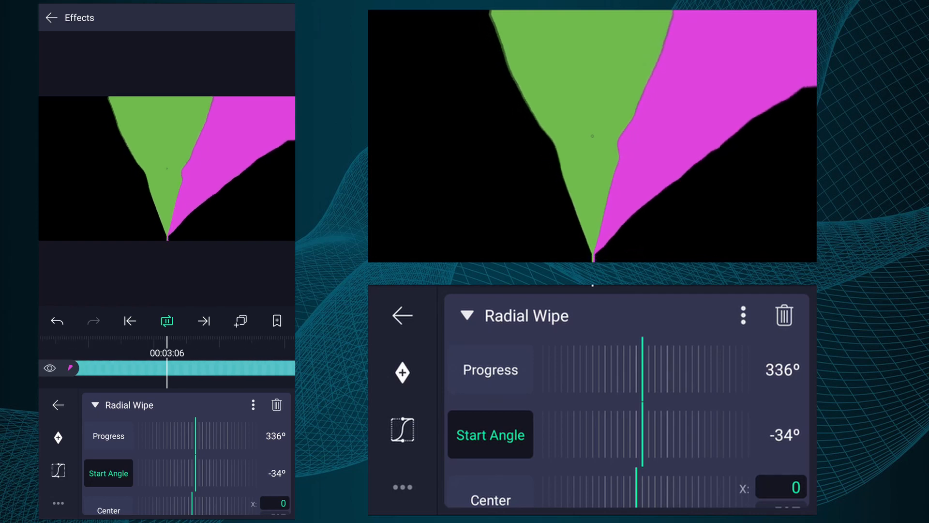
left_click(167, 321)
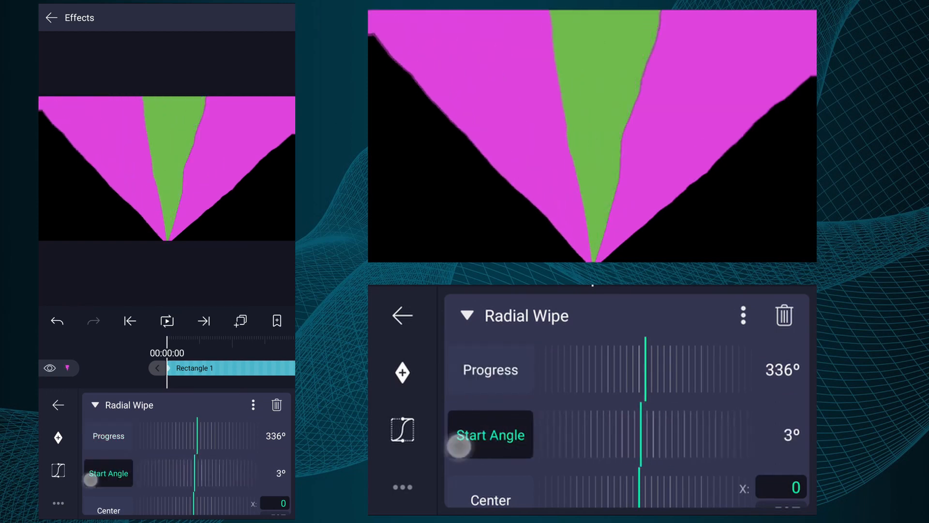
left_click_drag(463, 448, 673, 448)
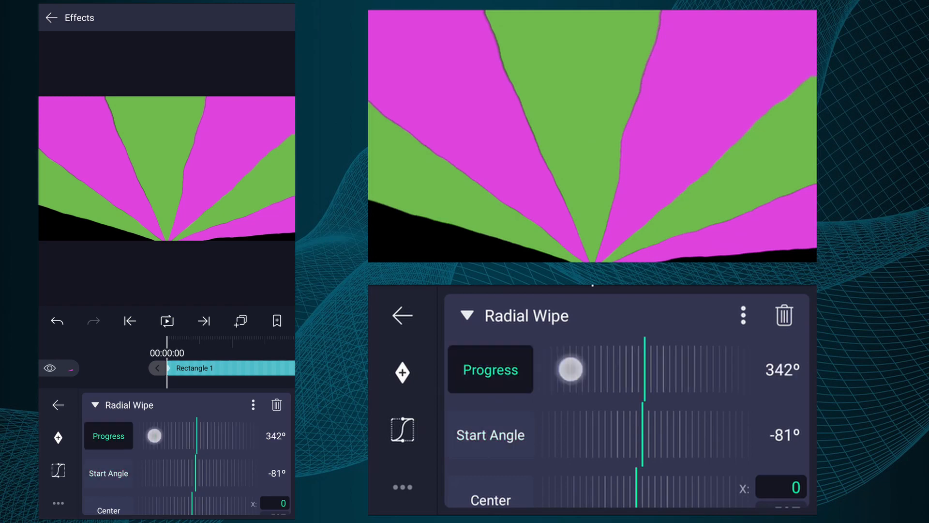
- Adjust Radial Wipe start angles so rays spread lower-left and right, alternating colours
left_click(490, 435)
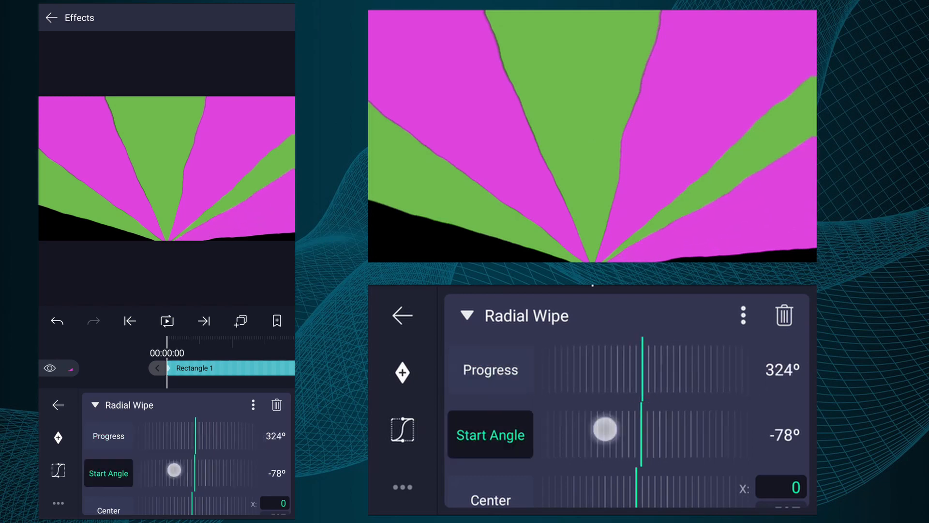
left_click_drag(603, 429, 652, 421)
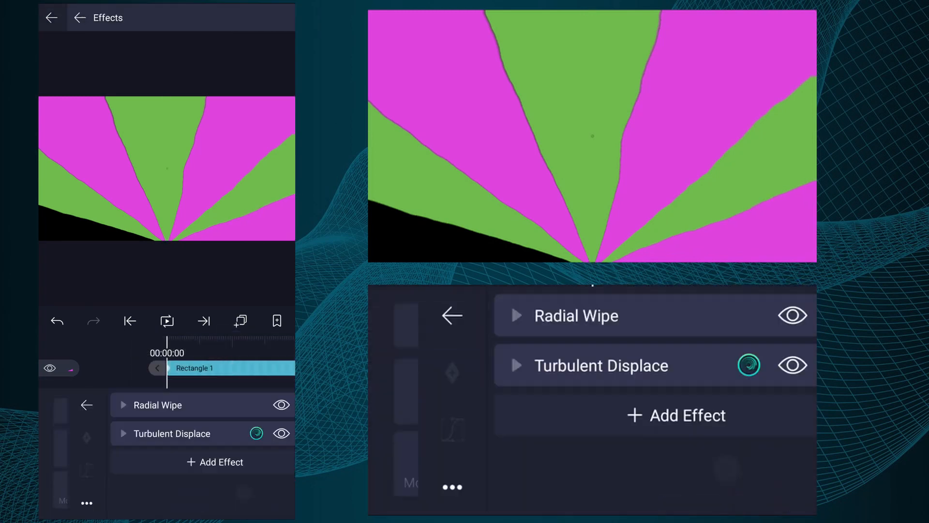
left_click(575, 315)
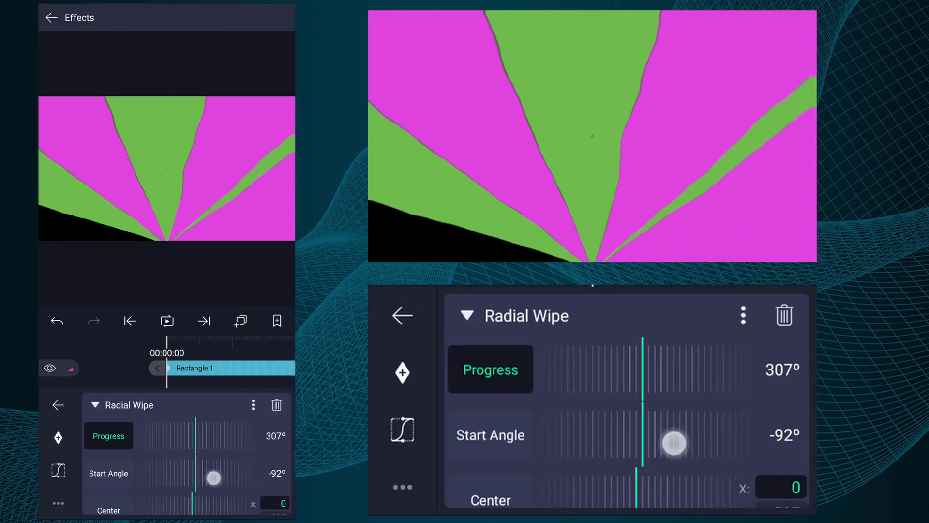
left_click_drag(673, 442, 536, 428)
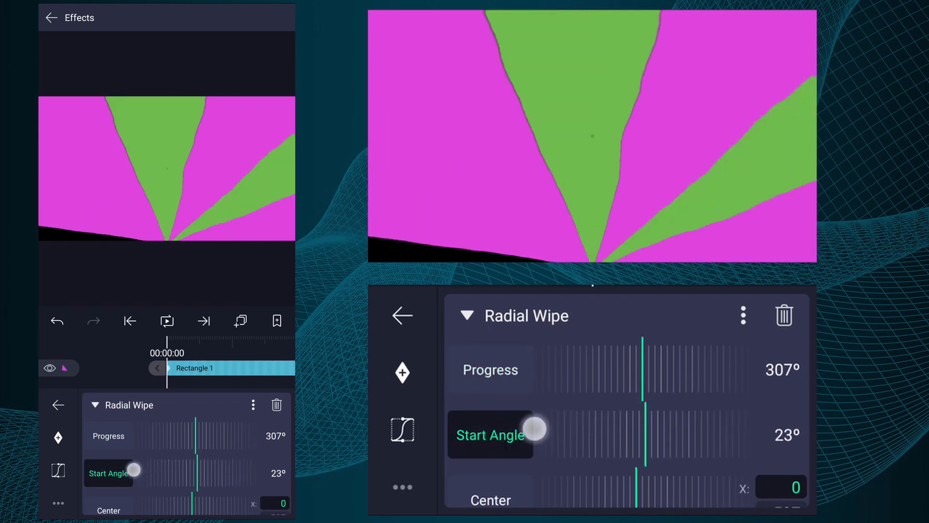